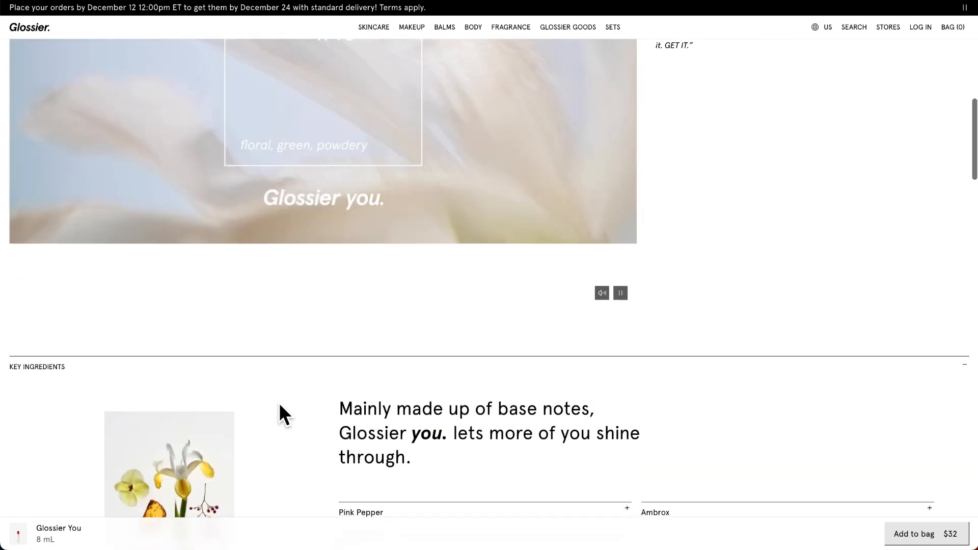
Step: Set the placeholder heading's font family to Montserrat
scroll("down", 3)
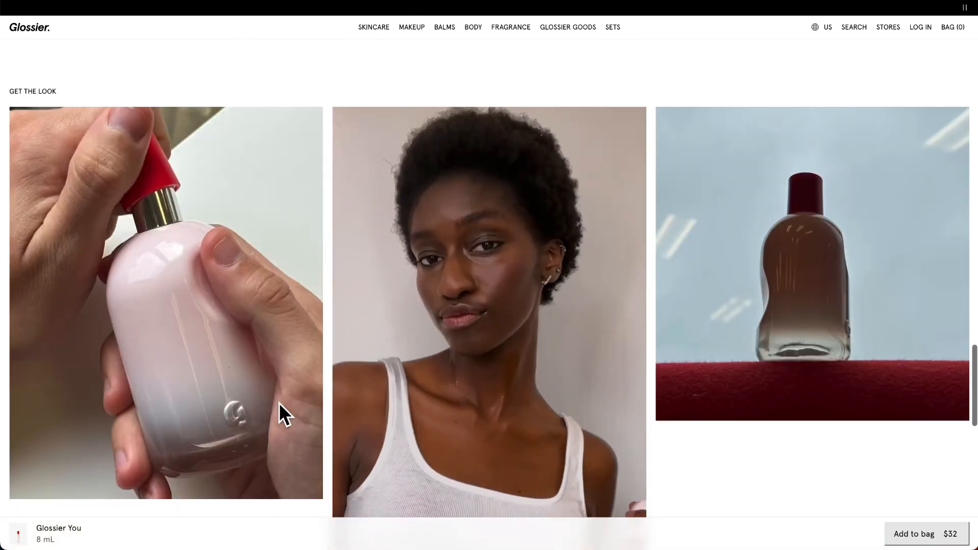
scroll("down", 3)
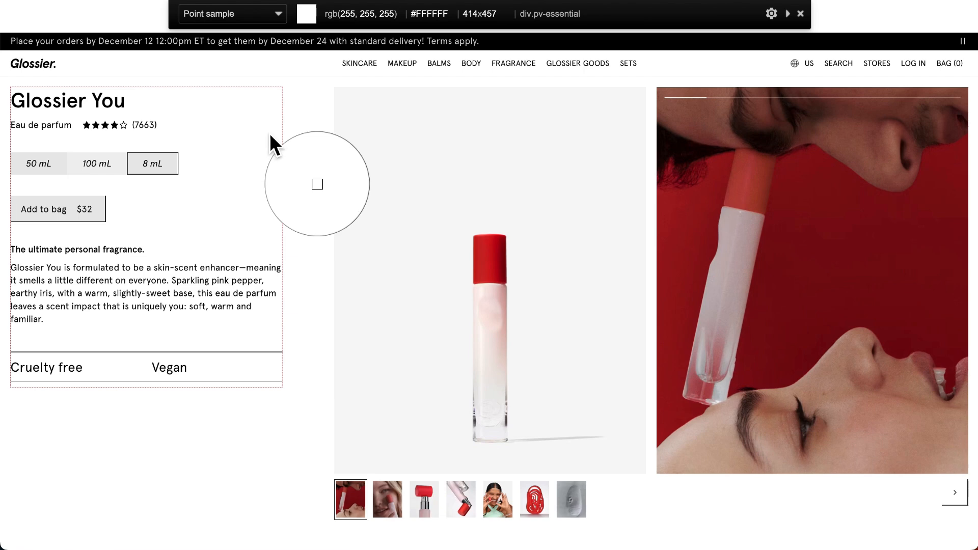
mouse_move(126, 116)
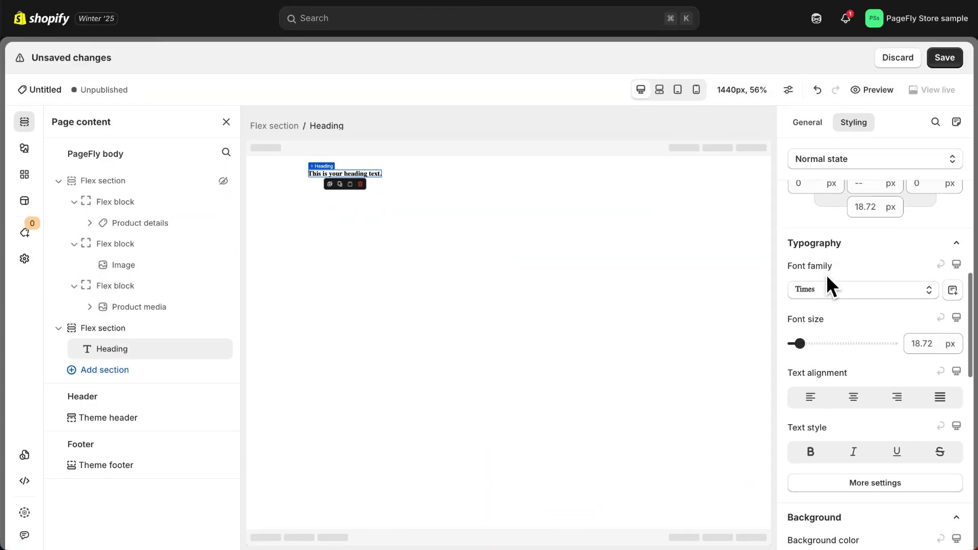
left_click(863, 289)
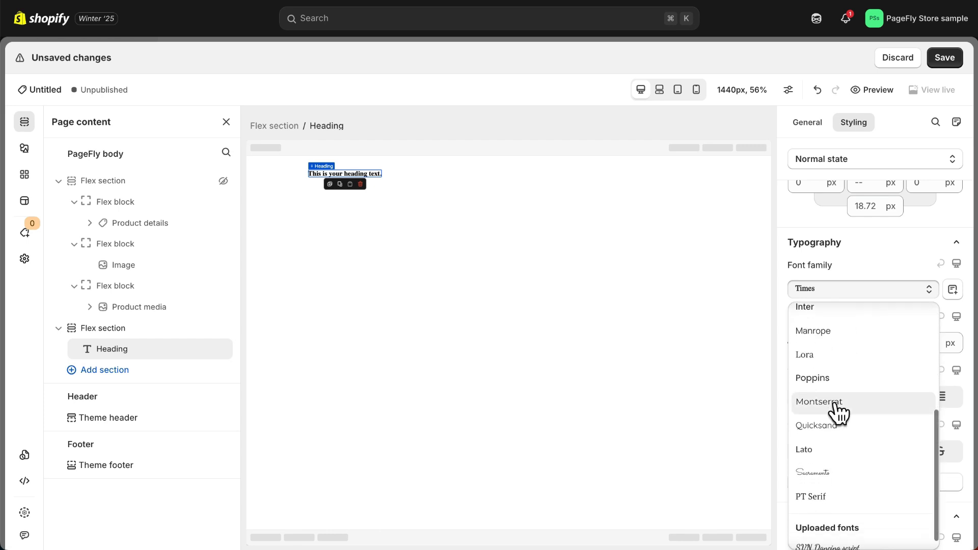
left_click(819, 402)
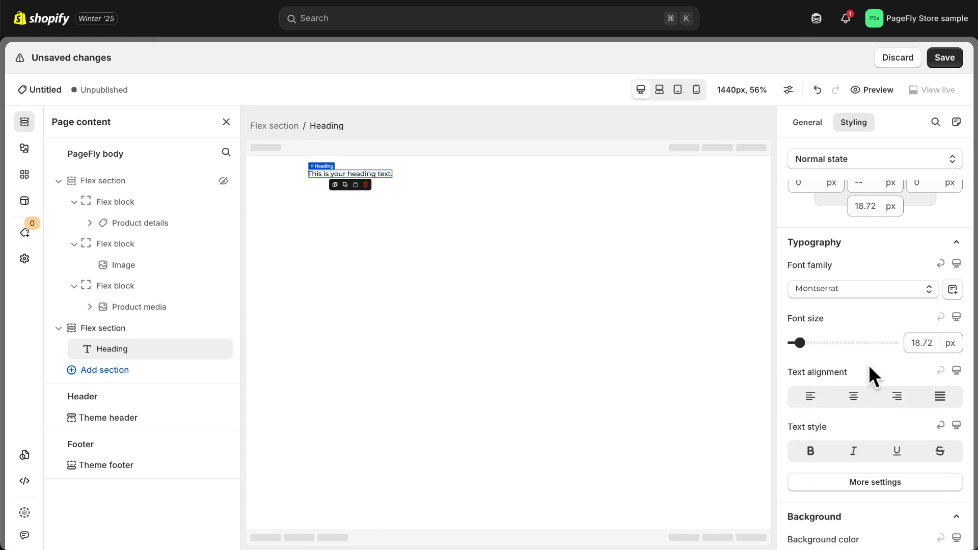
Step: Review the store's fonts on the Font manager's Uploaded tab
left_click(952, 289)
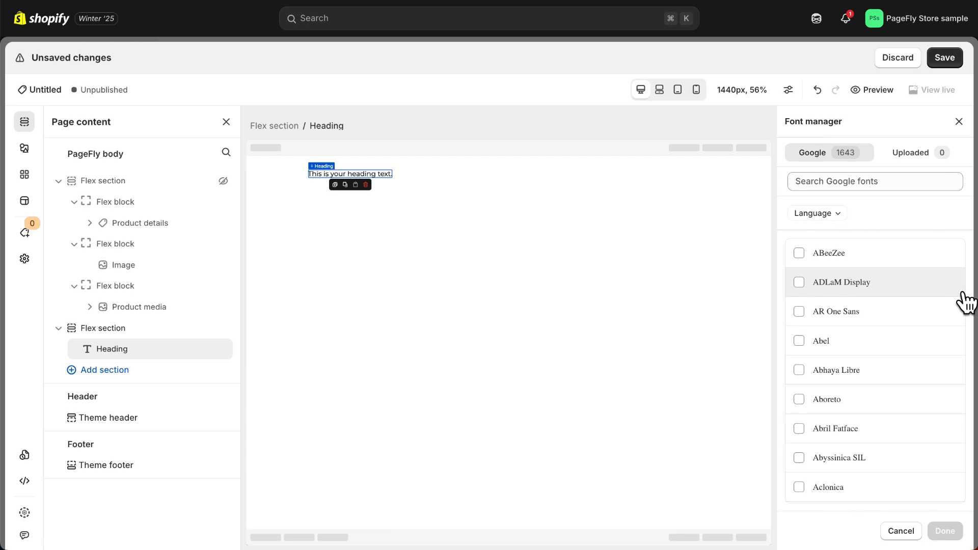
left_click(911, 152)
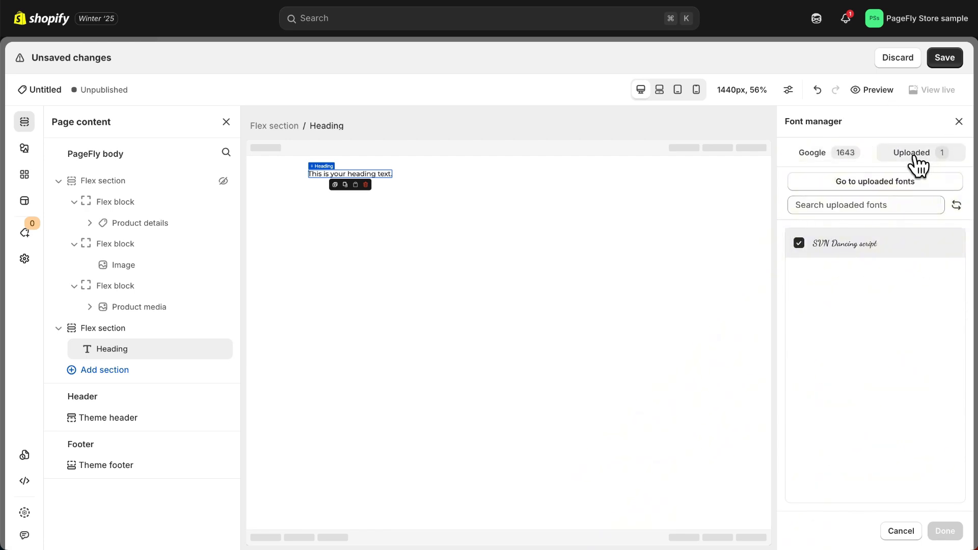
left_click(875, 181)
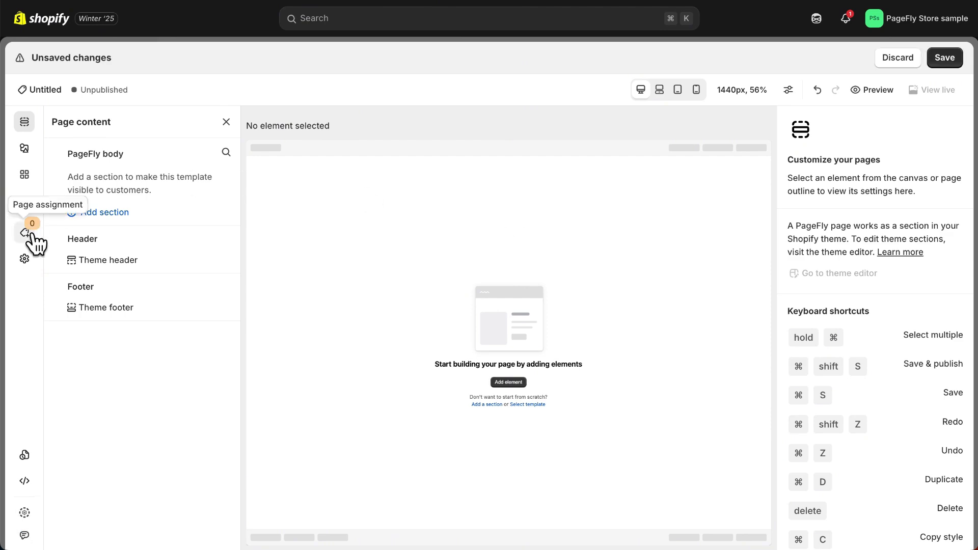
Step: Assign the page to Glossier You and add a Flex section with details, image and media
left_click(24, 232)
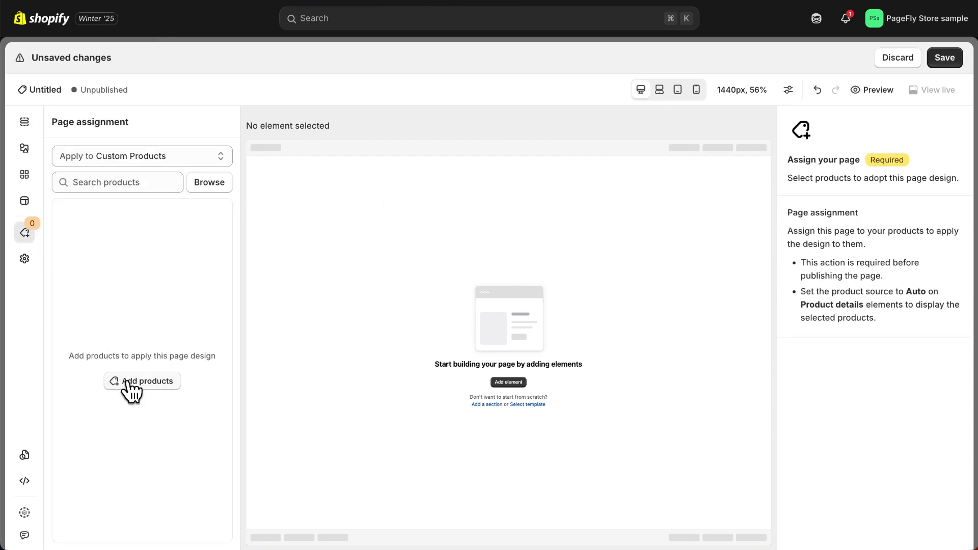
left_click(142, 381)
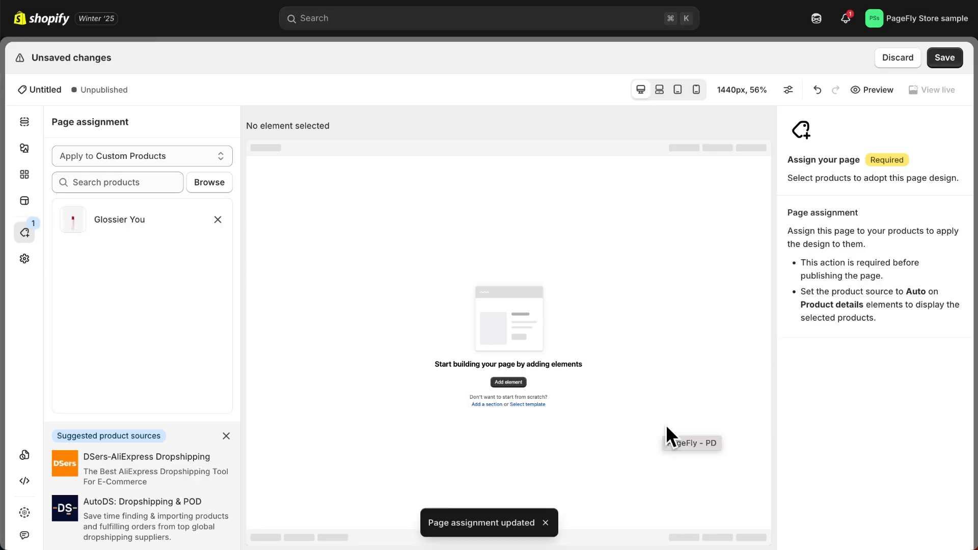
left_click(24, 148)
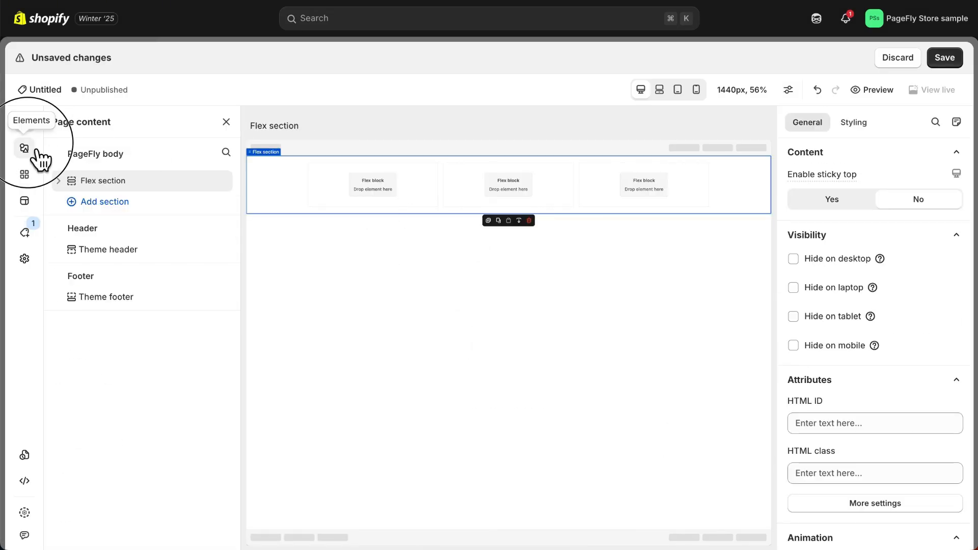
left_click(24, 148)
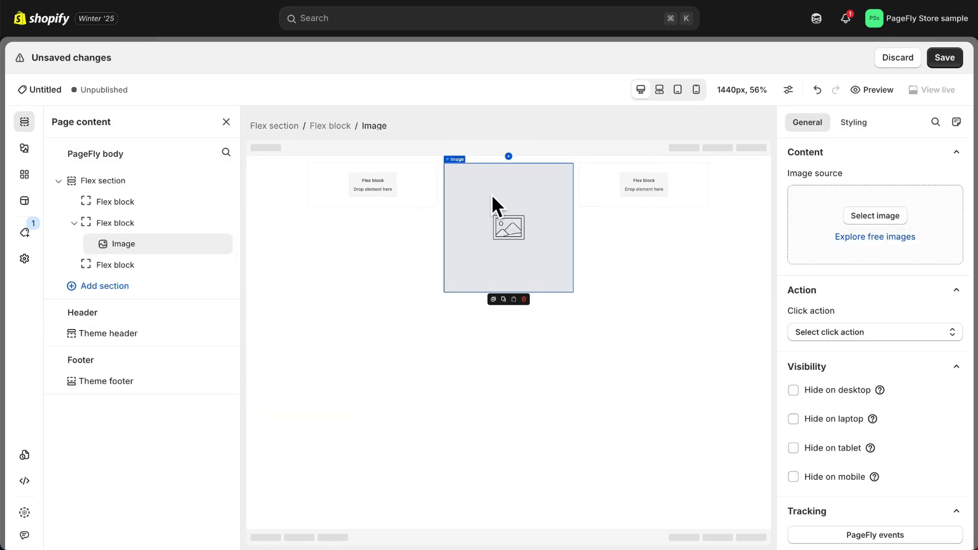
left_click(24, 148)
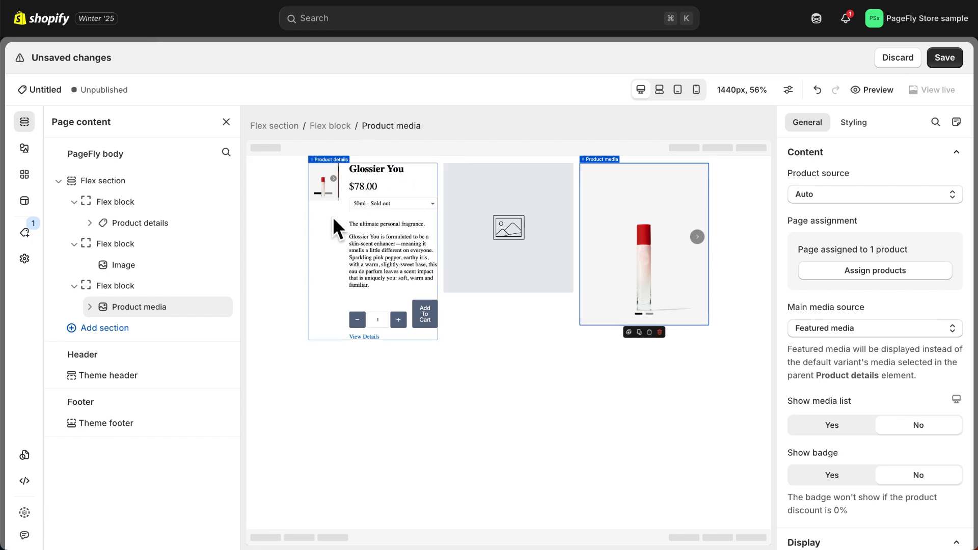
Step: Switch the Product details source from Auto to Custom product set to Glossier You
left_click(140, 223)
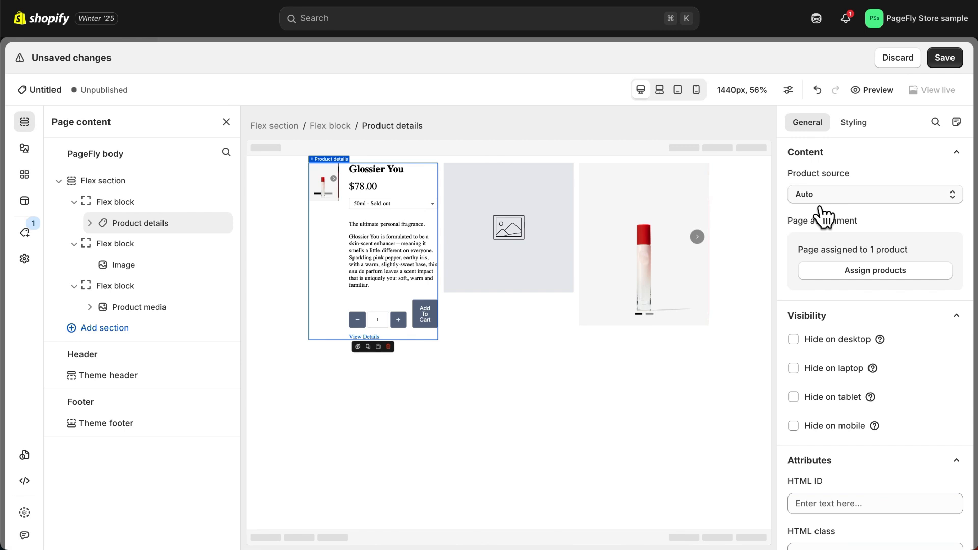
left_click(874, 194)
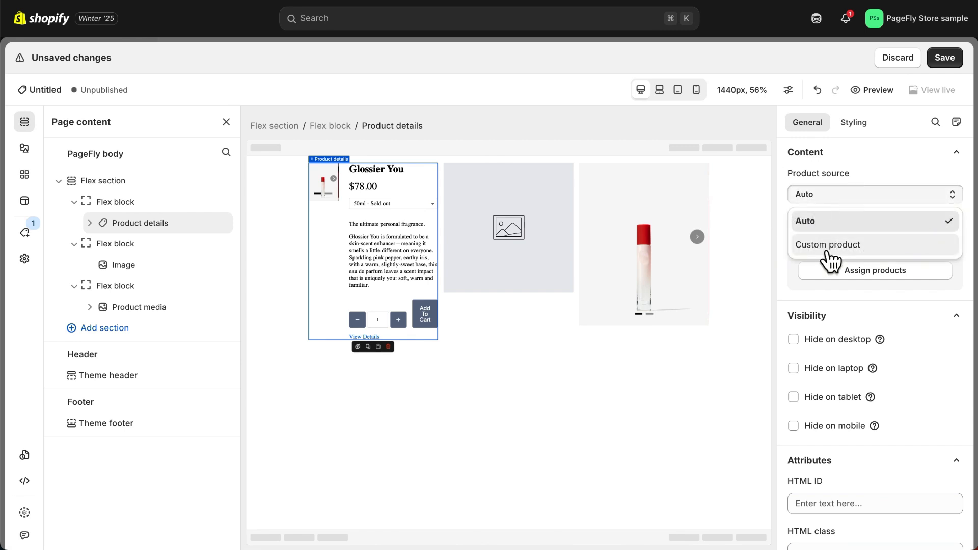
left_click(827, 245)
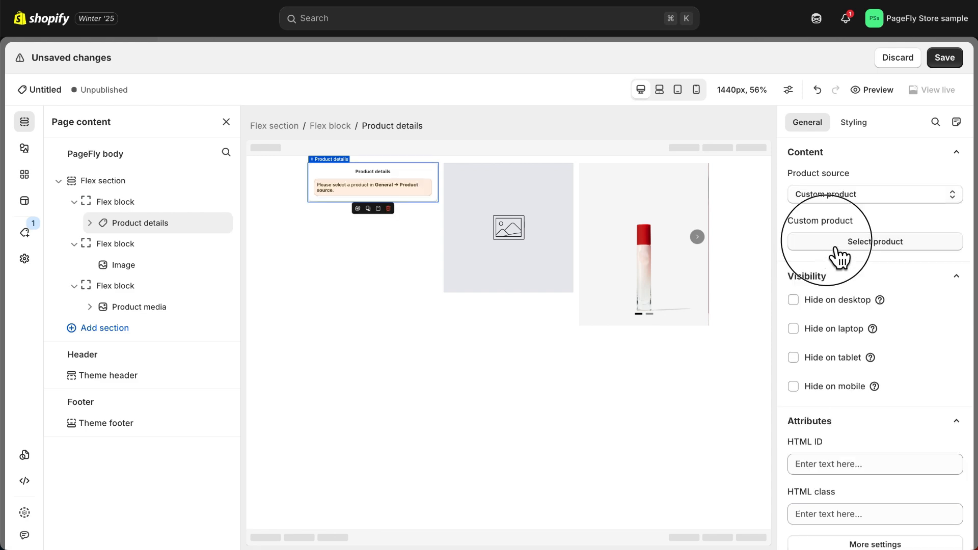
left_click(874, 242)
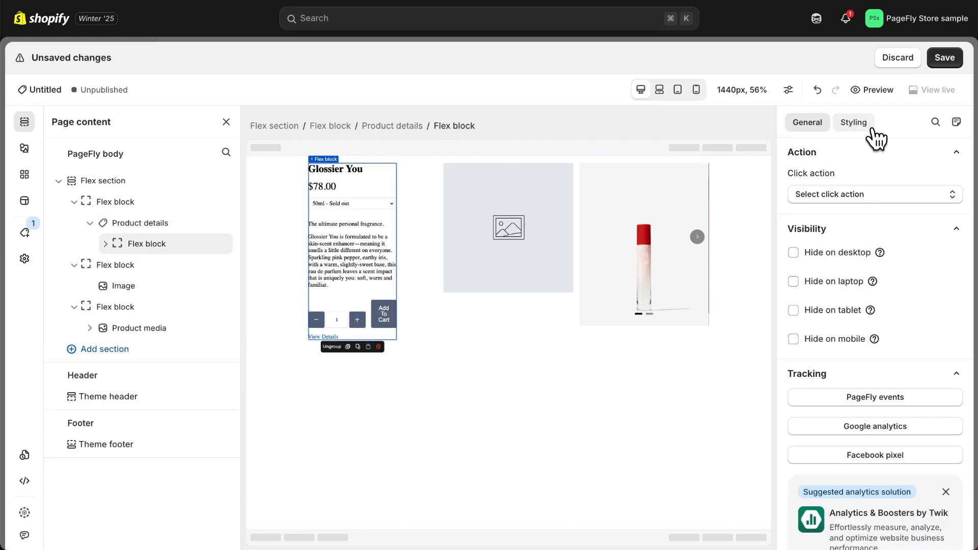
Step: Make the inner block full width and set title and description fonts to Montserrat
left_click(853, 122)
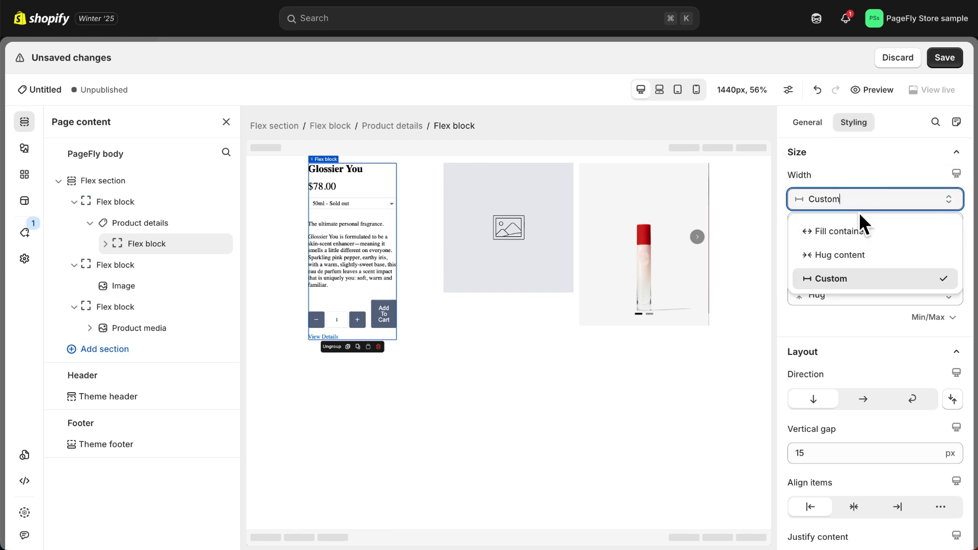
left_click(835, 231)
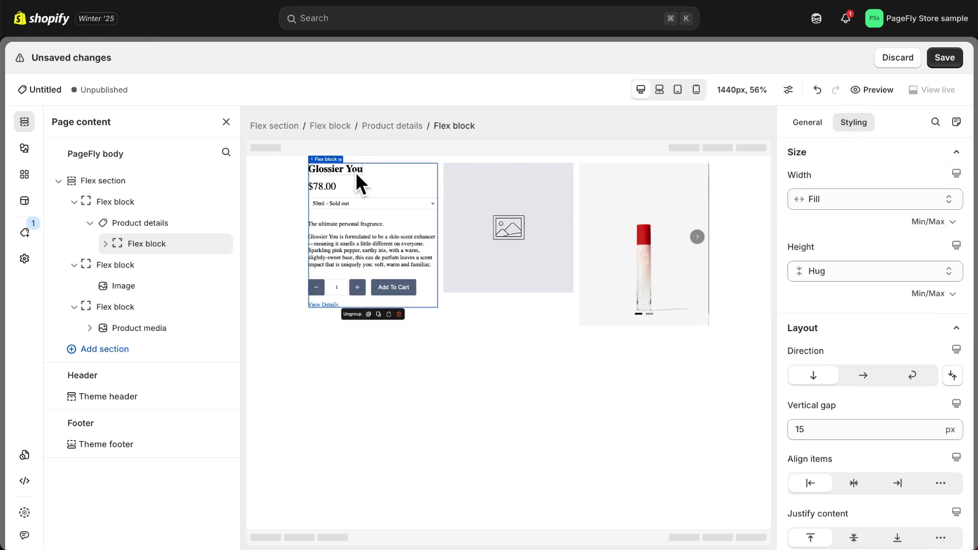
left_click(335, 169)
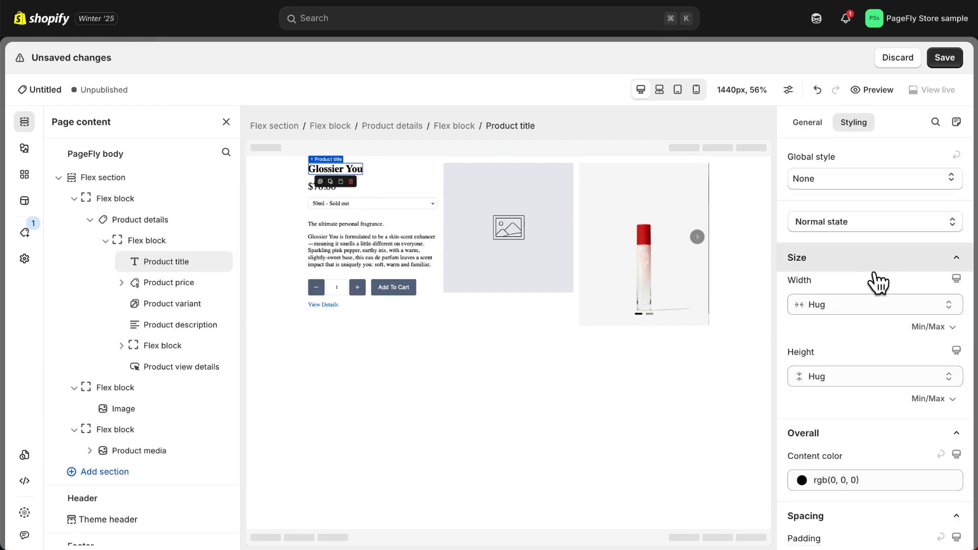
scroll("down", 3)
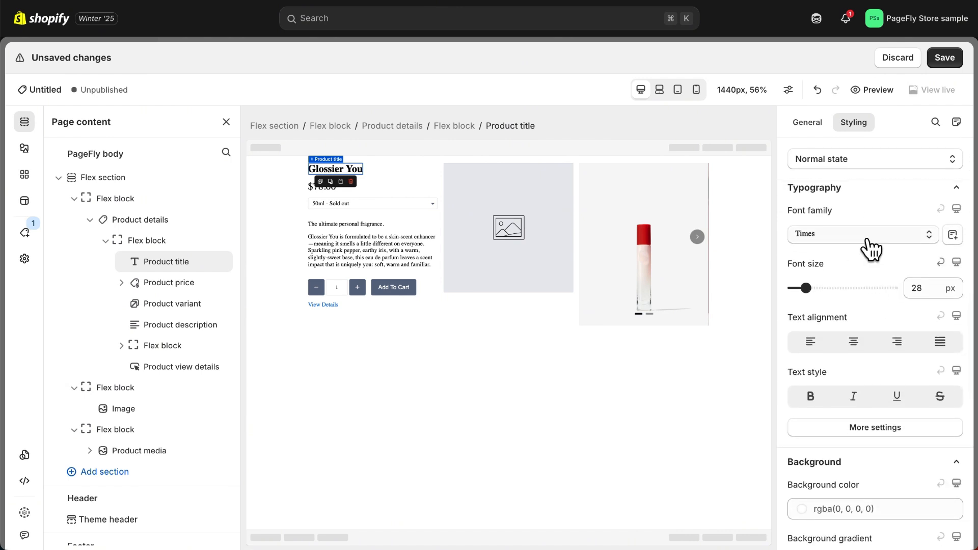
left_click(863, 235)
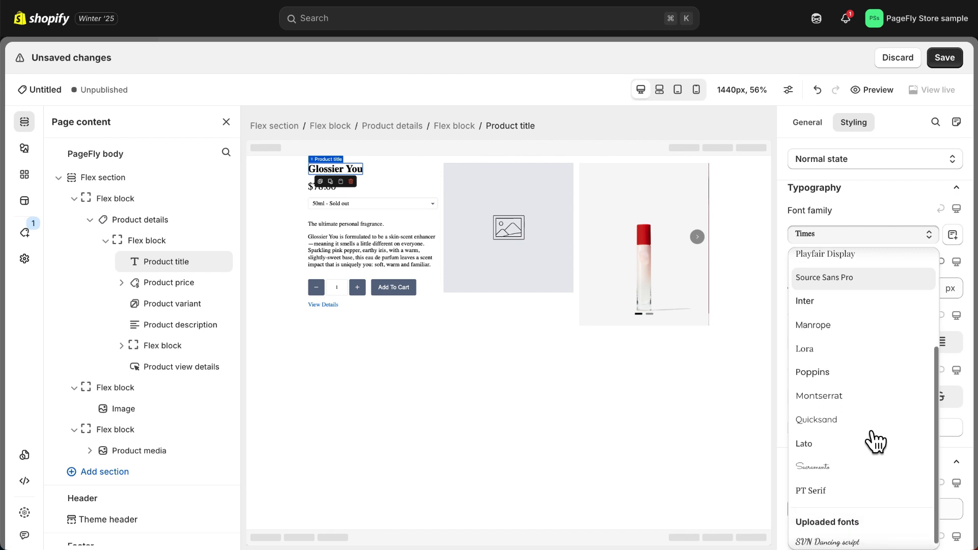
left_click(819, 396)
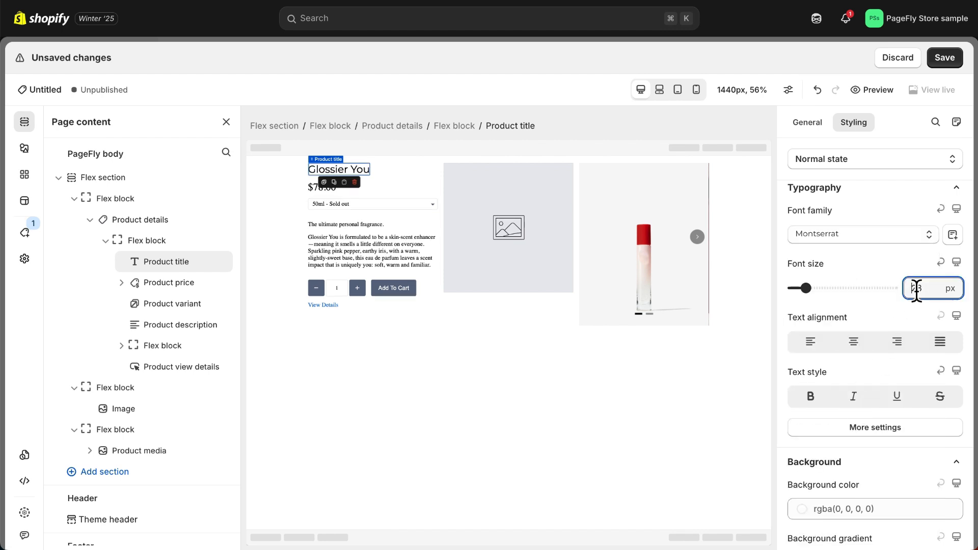
type("32")
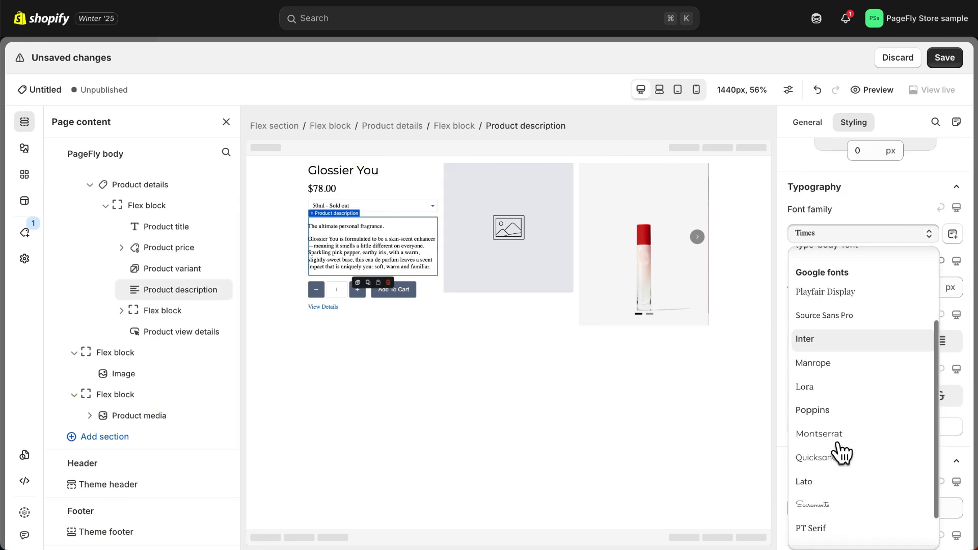
left_click(818, 434)
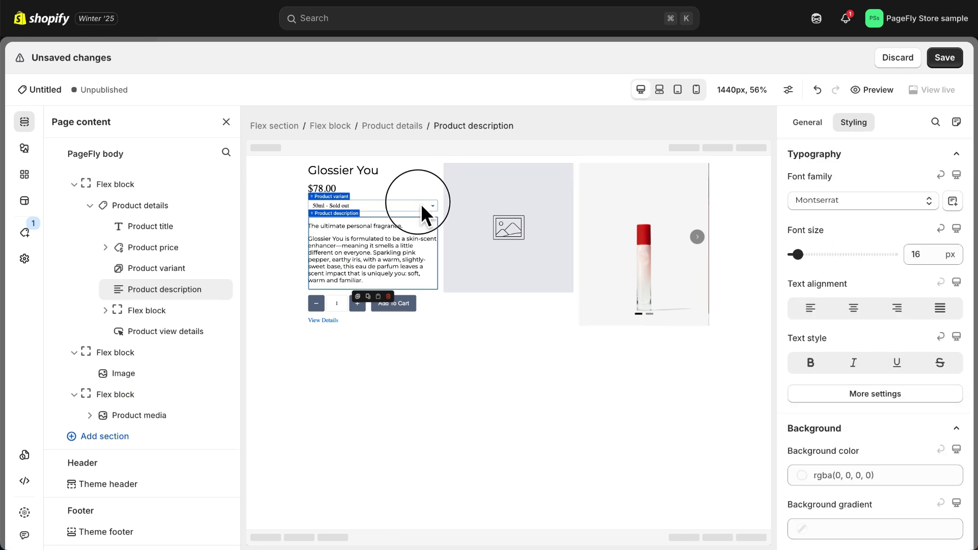
left_click(367, 205)
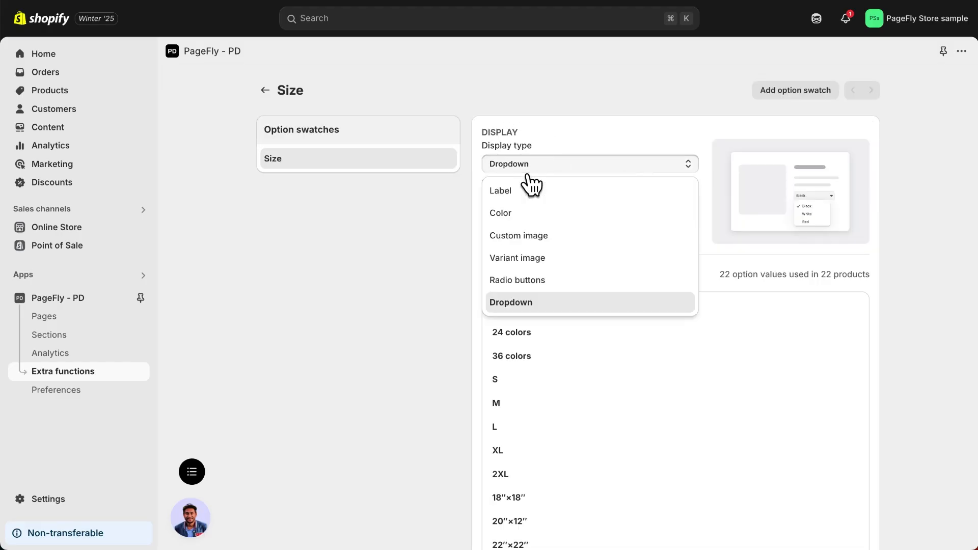
Step: Change the Size option display type from Dropdown to Label
left_click(500, 190)
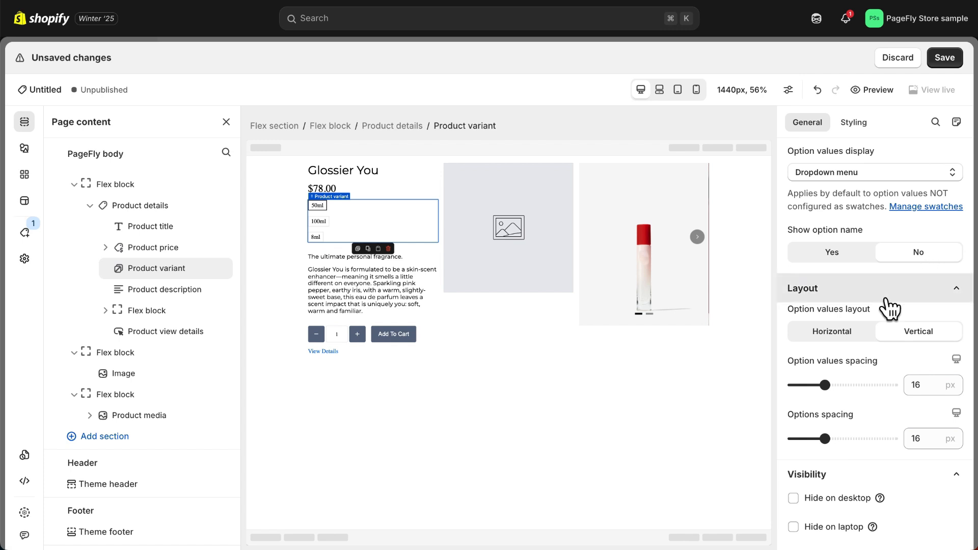
Step: Lay the size options out horizontally with 0 spacing and adjust their styling
left_click(831, 331)
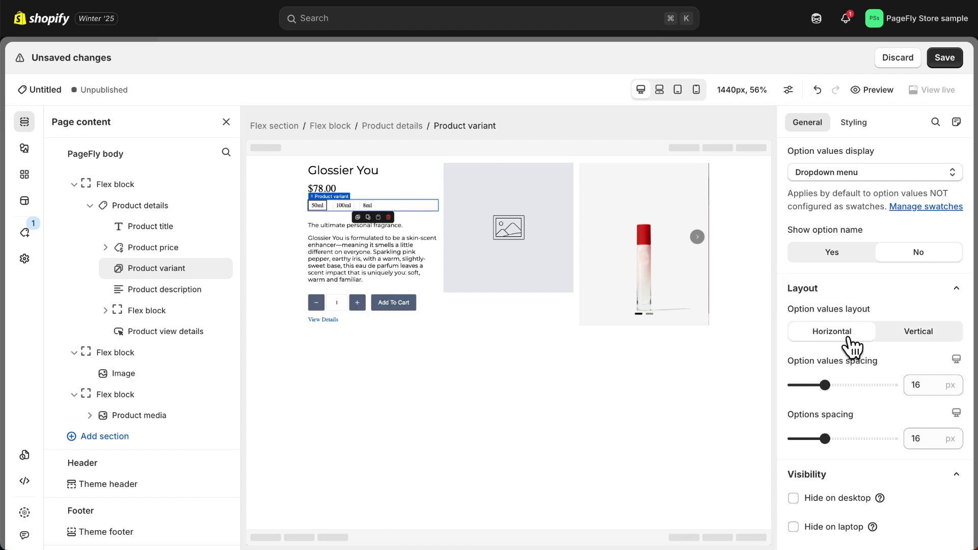
left_click(927, 385)
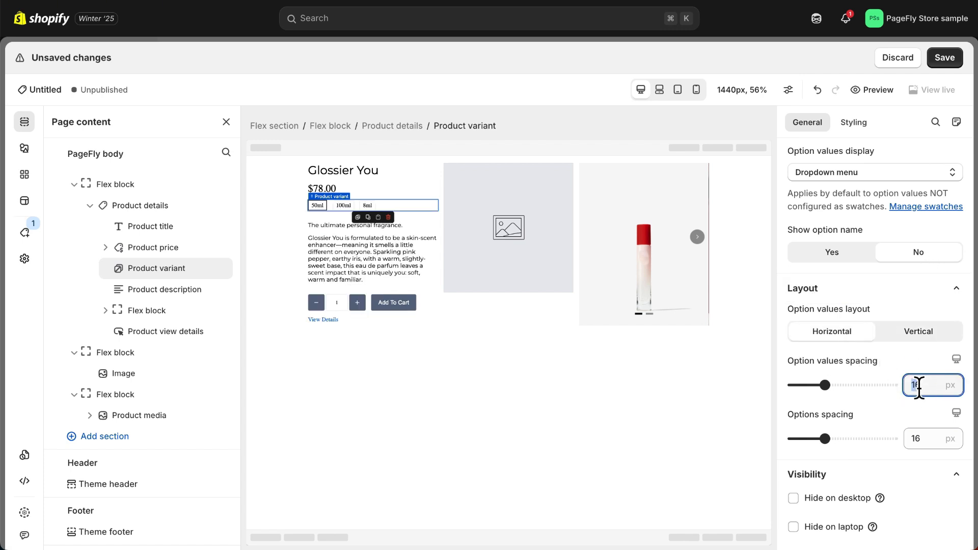
type("0")
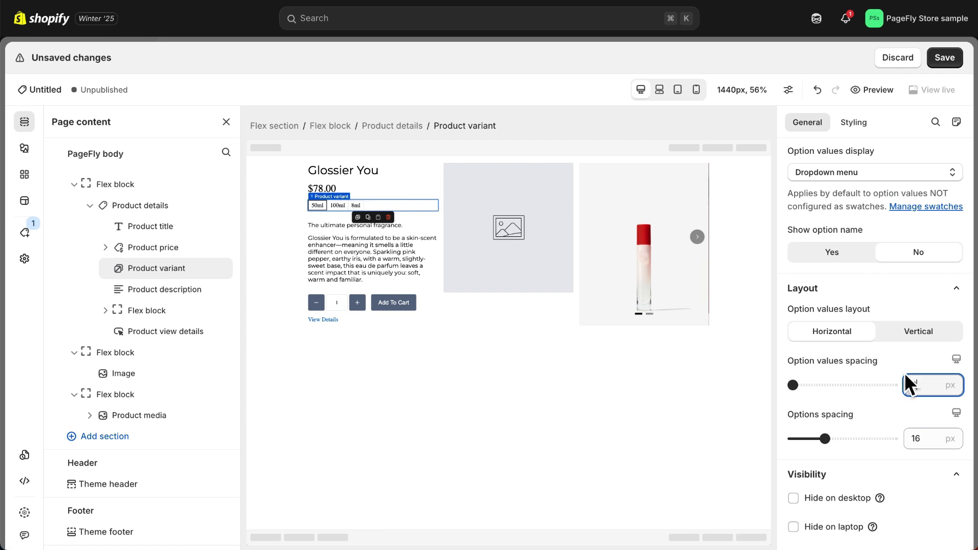
left_click(853, 122)
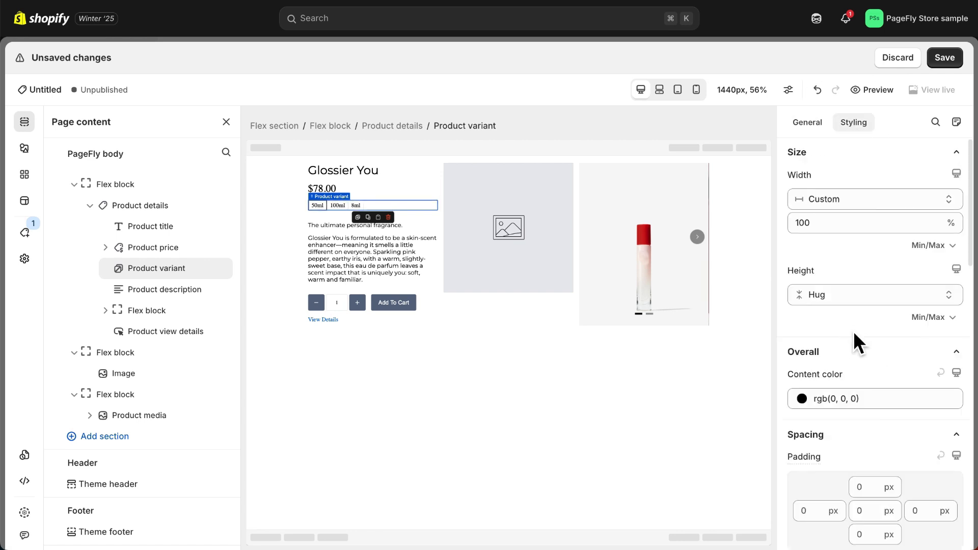
left_click(862, 336)
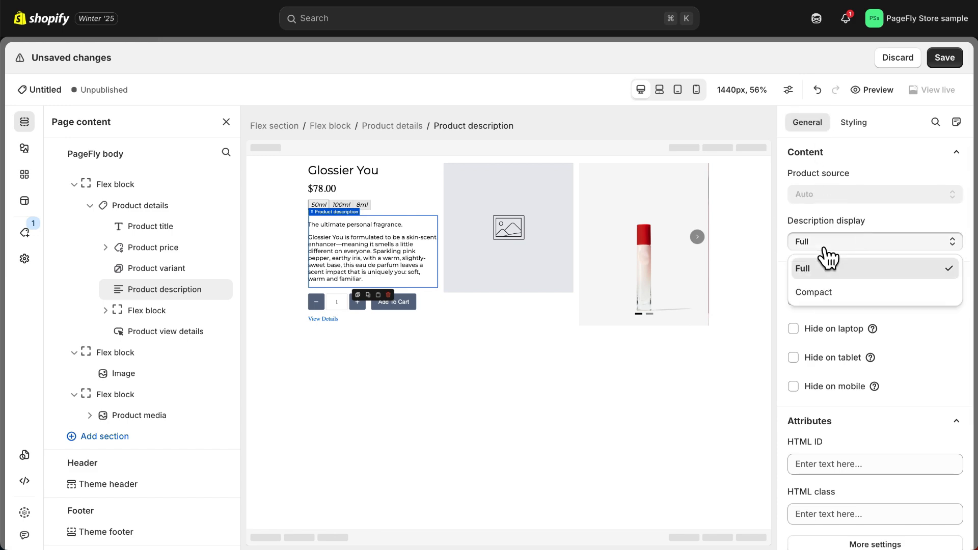
Step: Set the description display to Compact with 'Show more' as the link text
left_click(813, 292)
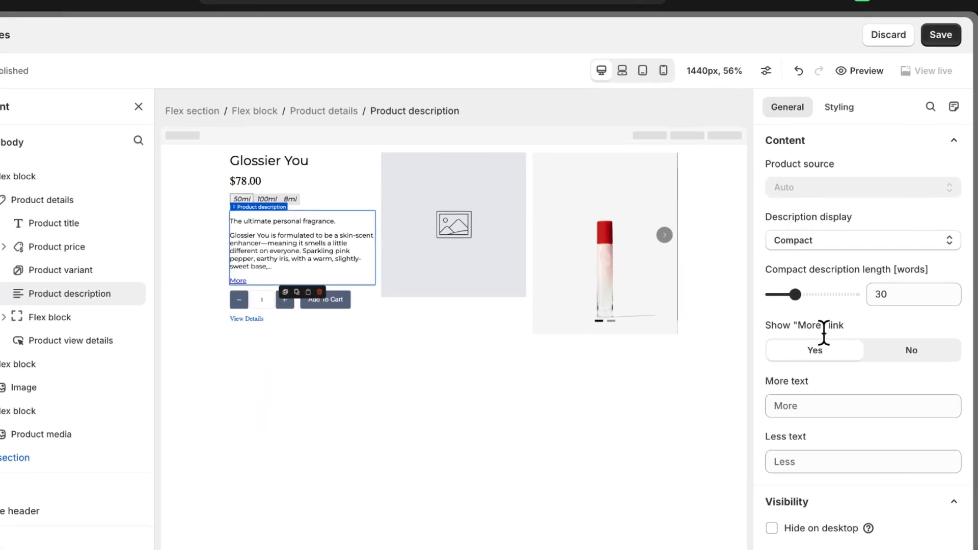
left_click(863, 405)
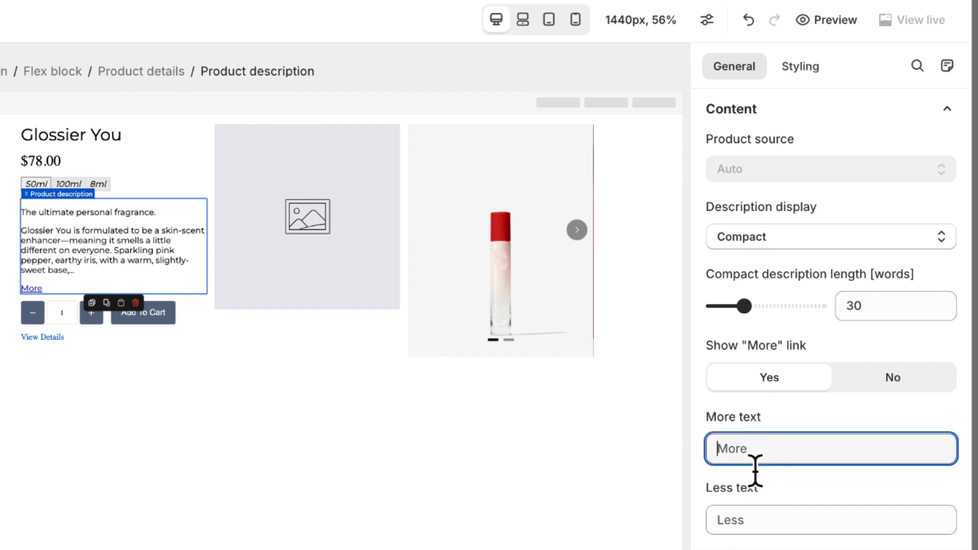
type("Show more")
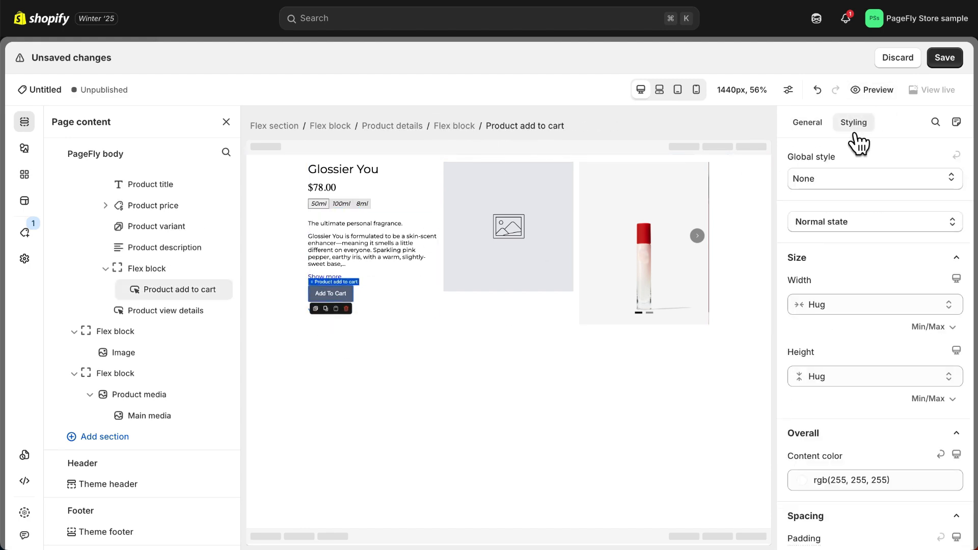
Step: Restyle Add To Cart, delete View Details, and fill the image with the bottle photo
scroll("down", 3)
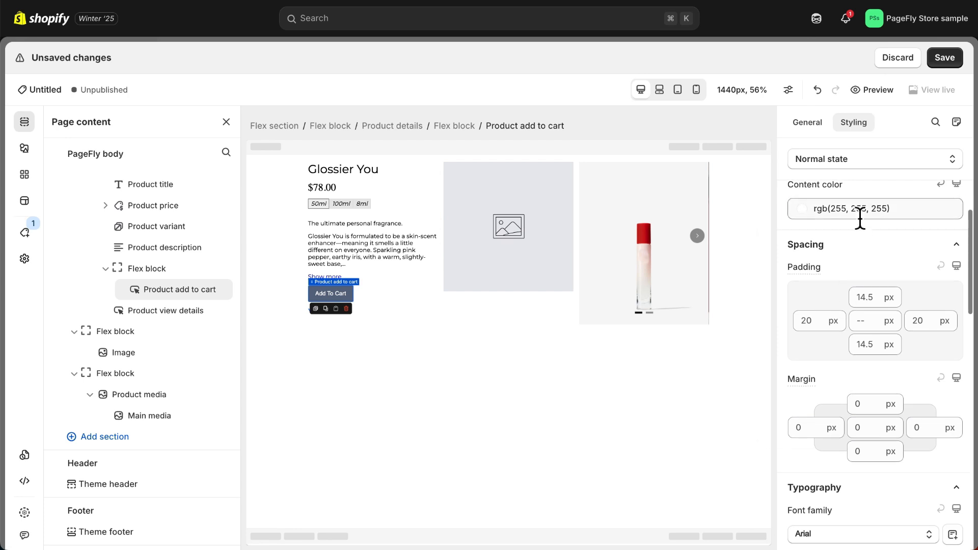
scroll("down", 3)
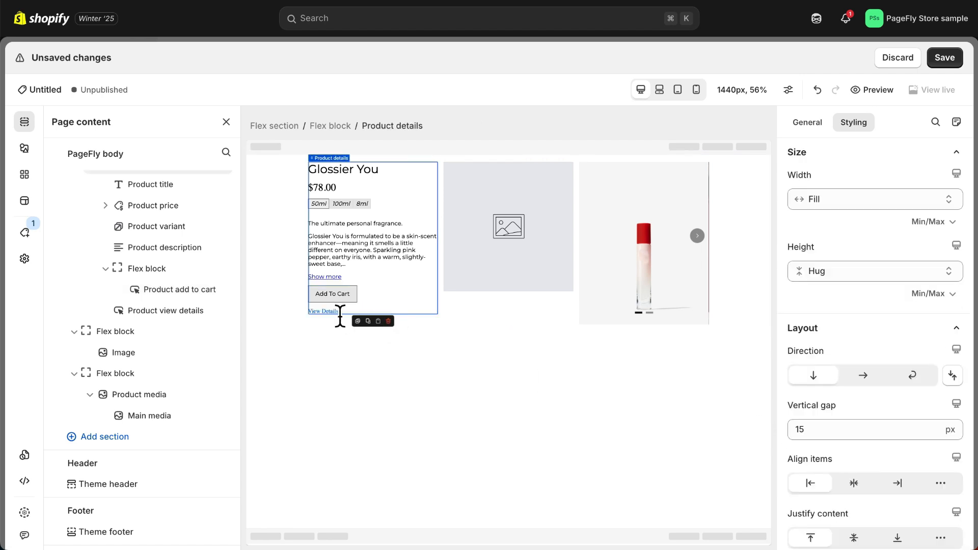
left_click(321, 310)
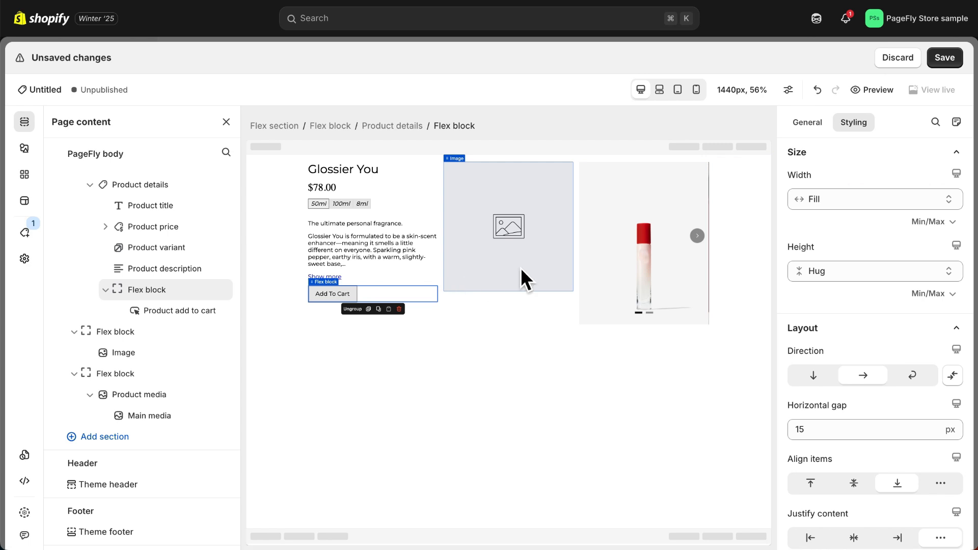
left_click(508, 227)
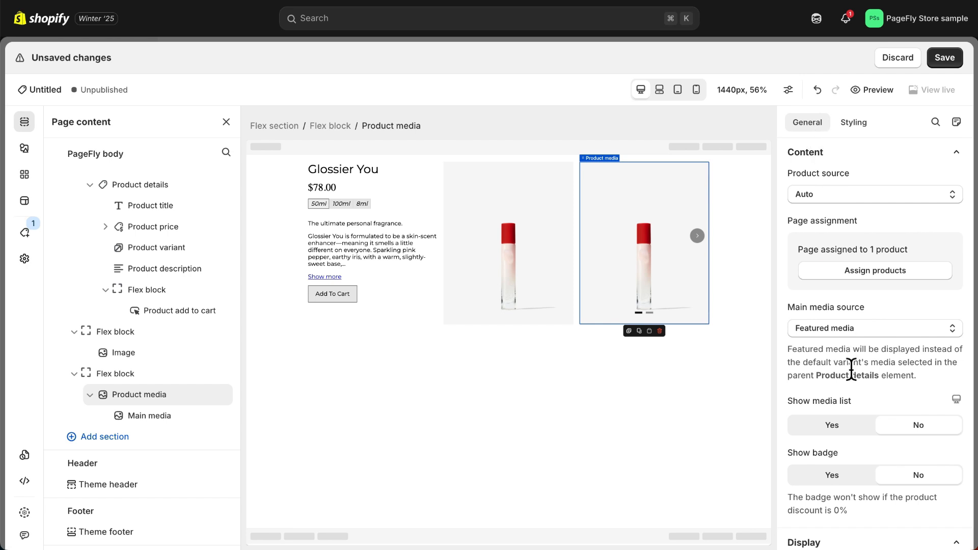
Step: Turn on the thumbnail media list under the product gallery
left_click(832, 425)
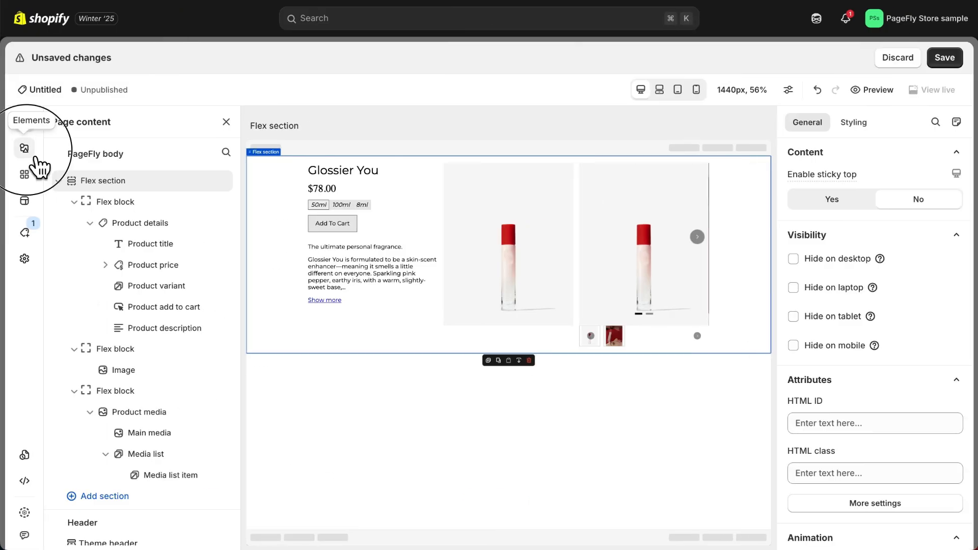
Step: Add a 1/2-1/2 section with a Glossier video, star icon, heading and paragraph
left_click(25, 148)
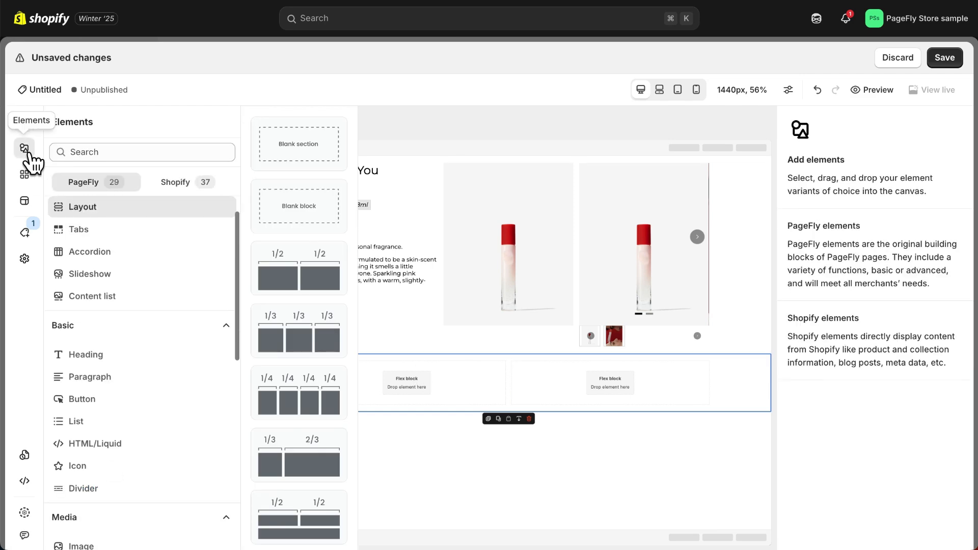
scroll("down", 3)
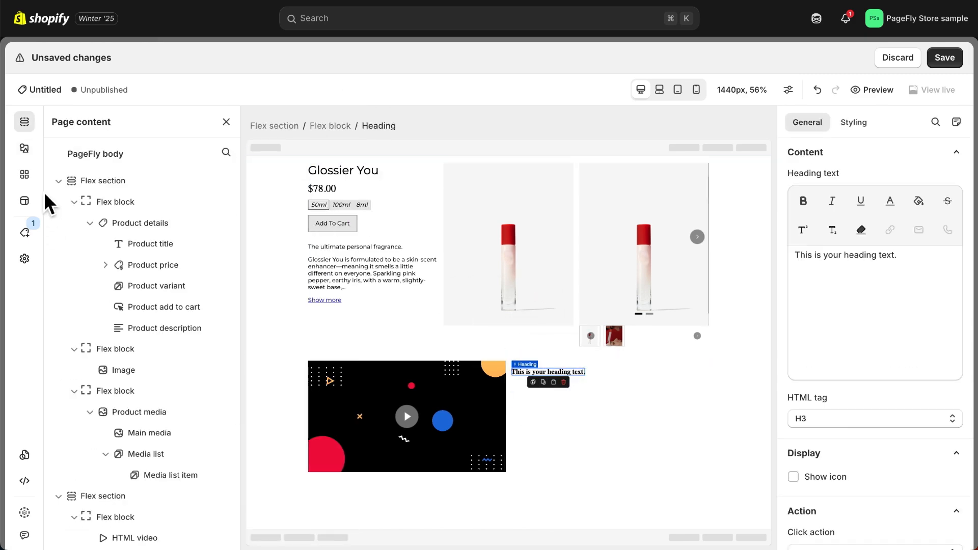
left_click(24, 147)
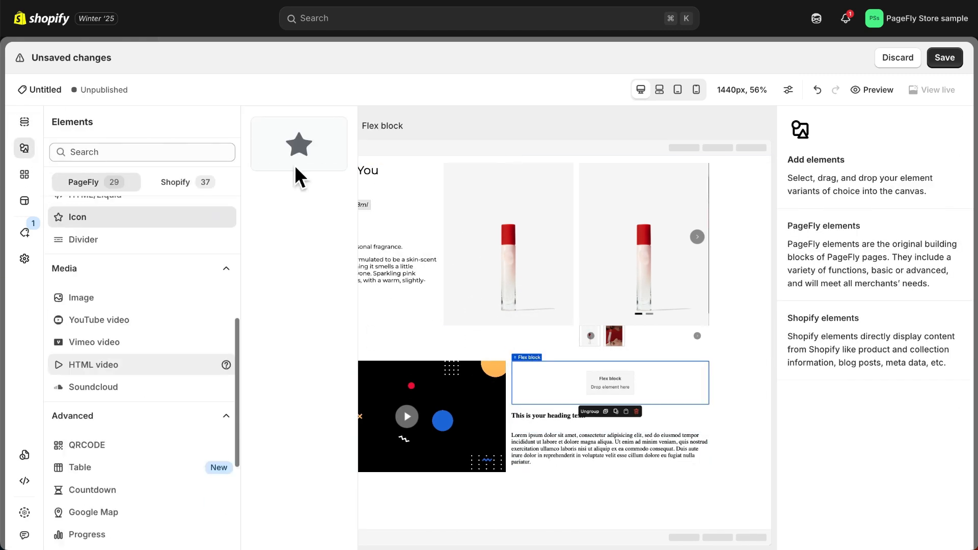
left_click(407, 417)
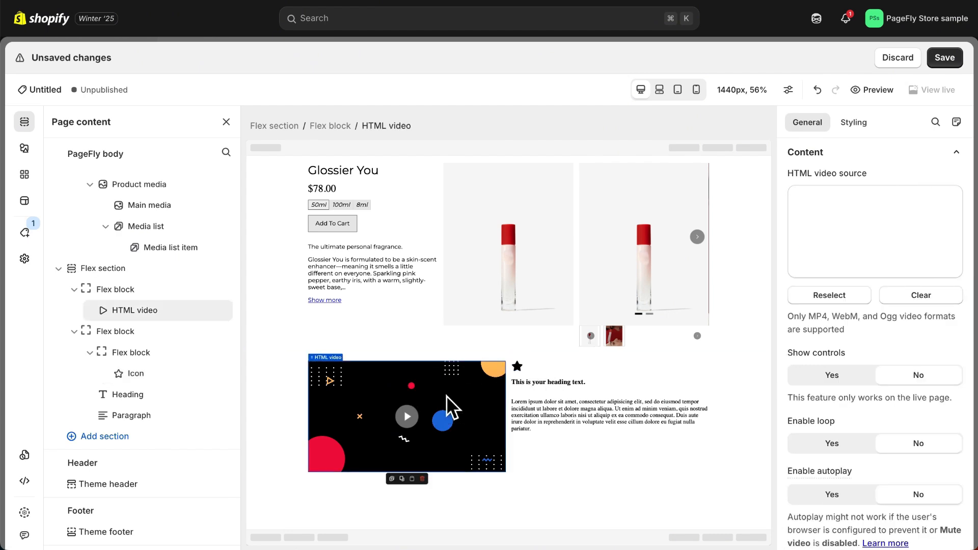
left_click(829, 295)
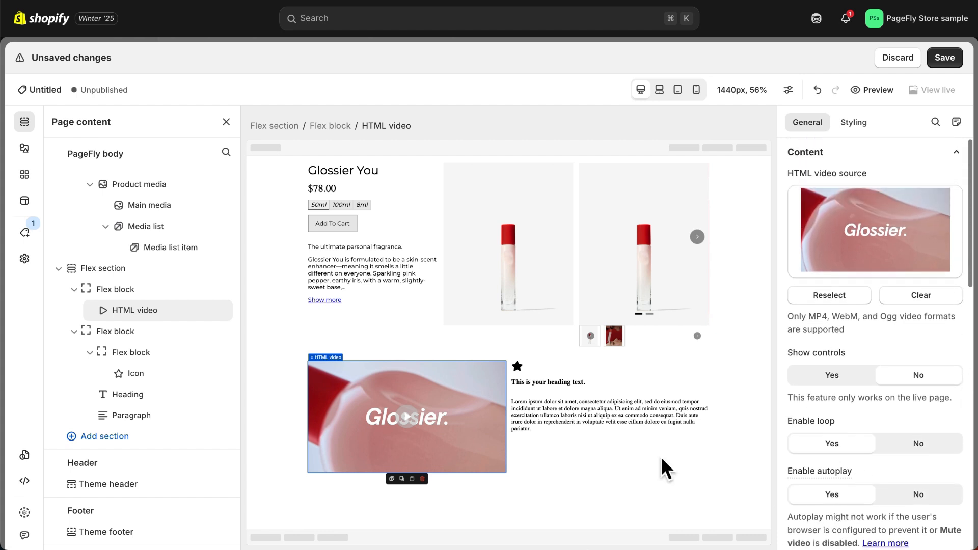
Step: Shrink the star icon to 16 px and duplicate it into a row of five stars
left_click(517, 366)
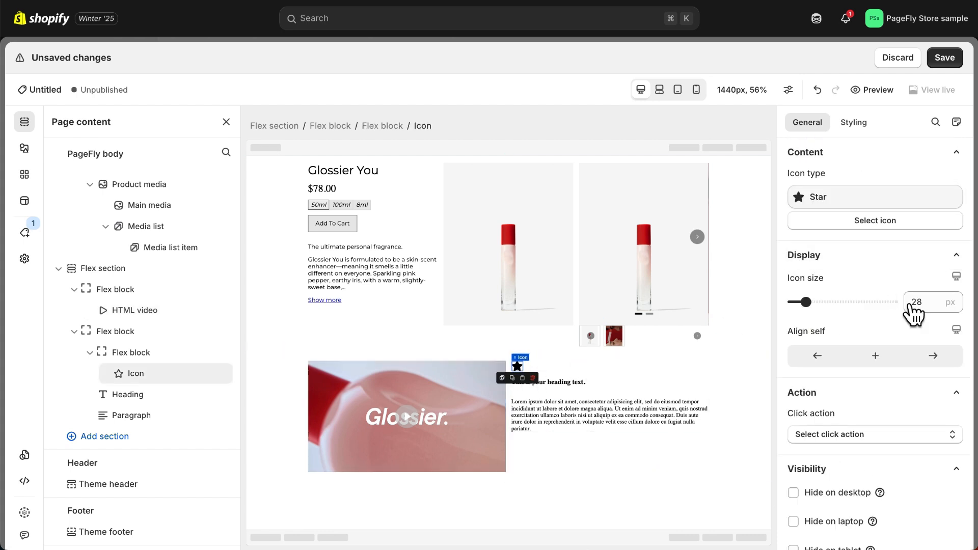
left_click_drag(813, 302, 798, 302)
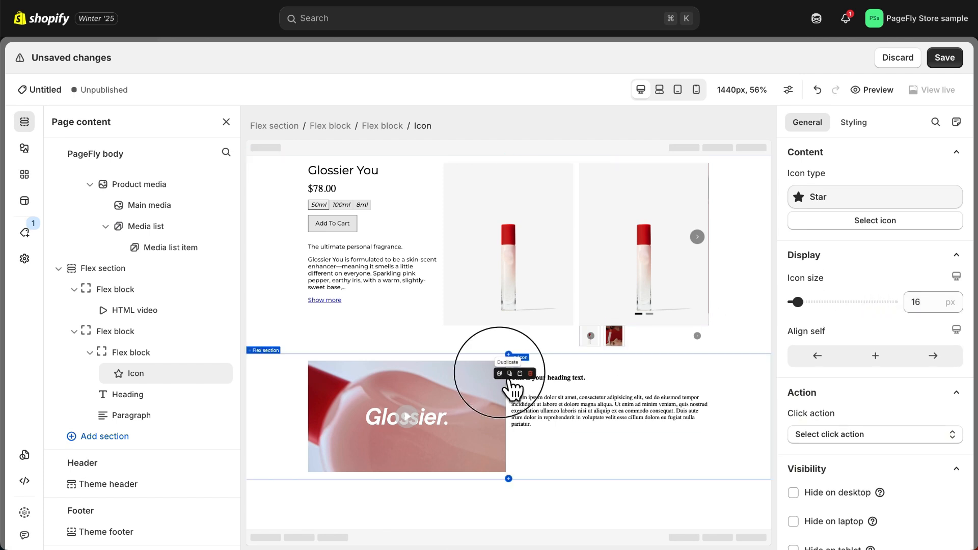
left_click(500, 373)
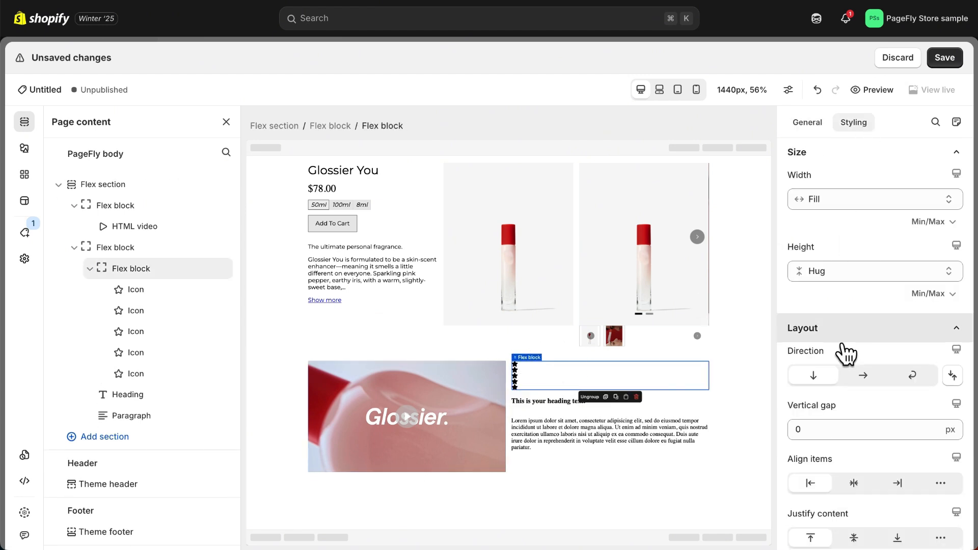
left_click(862, 375)
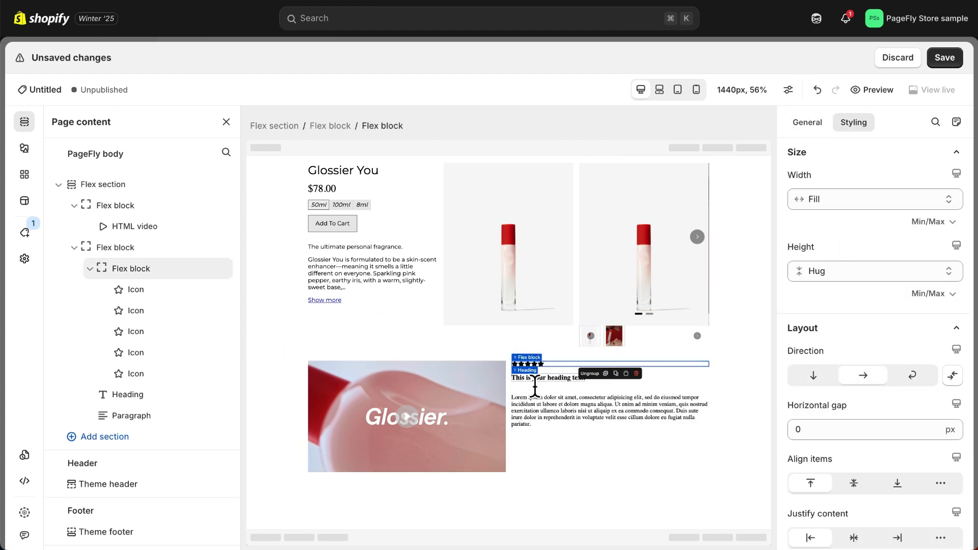
Step: Retitle the heading MAGIC in italic Montserrat
left_click(548, 377)
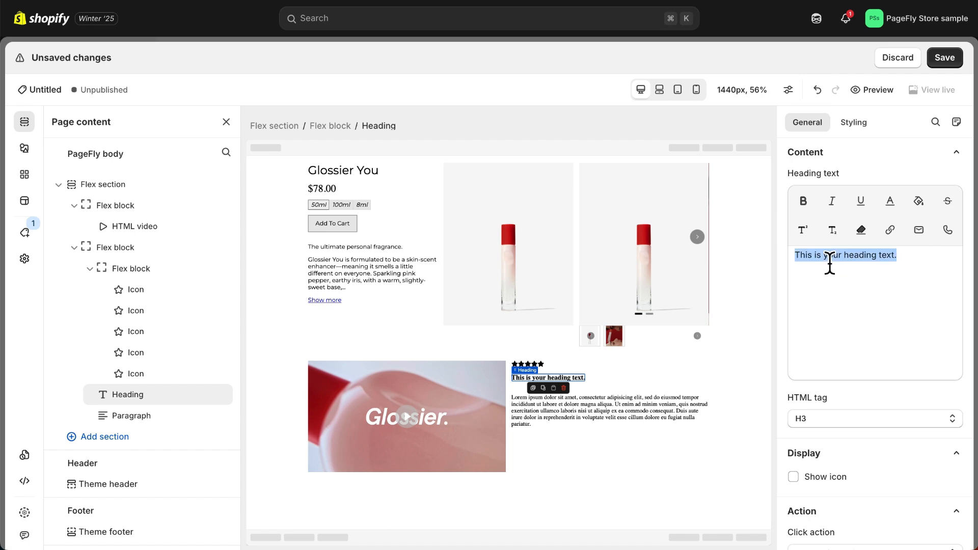
left_click(853, 122)
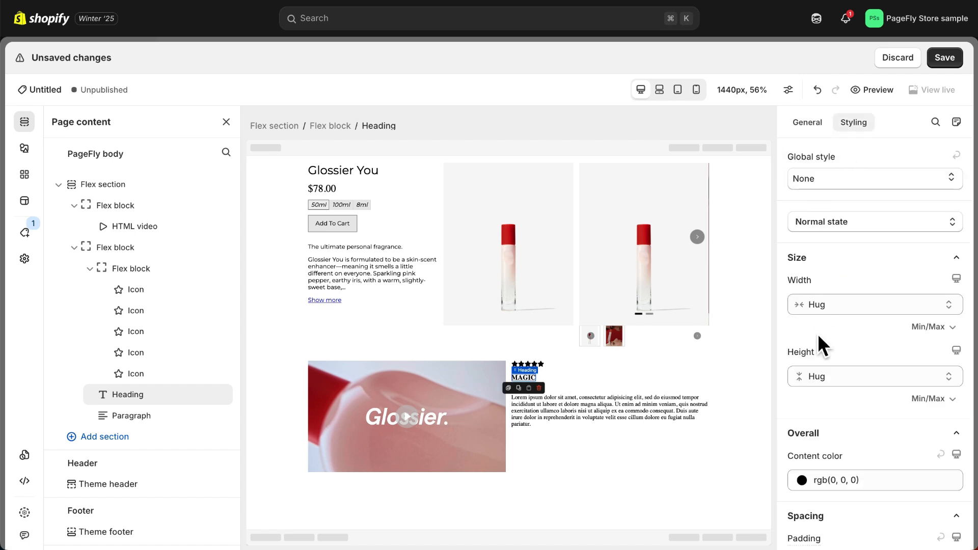
left_click(862, 359)
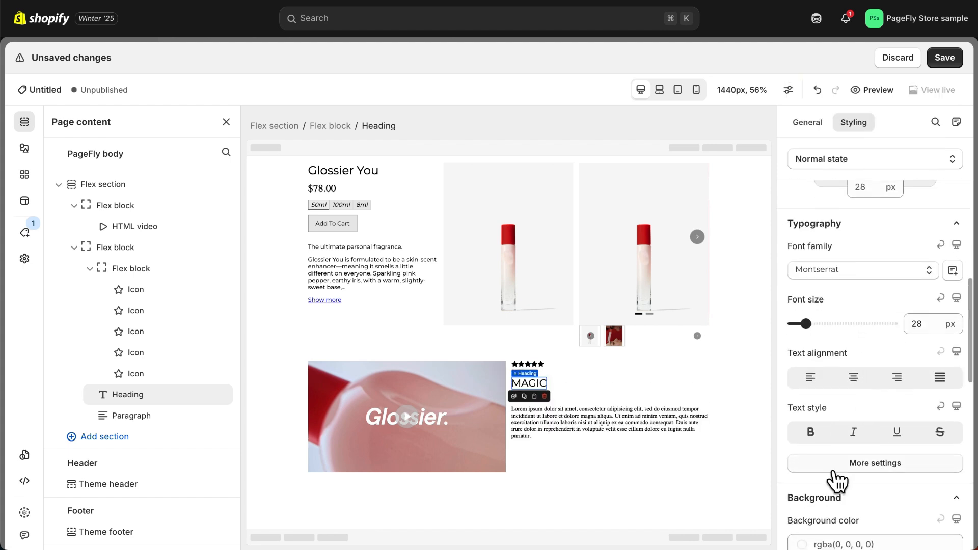
left_click(875, 463)
type("14")
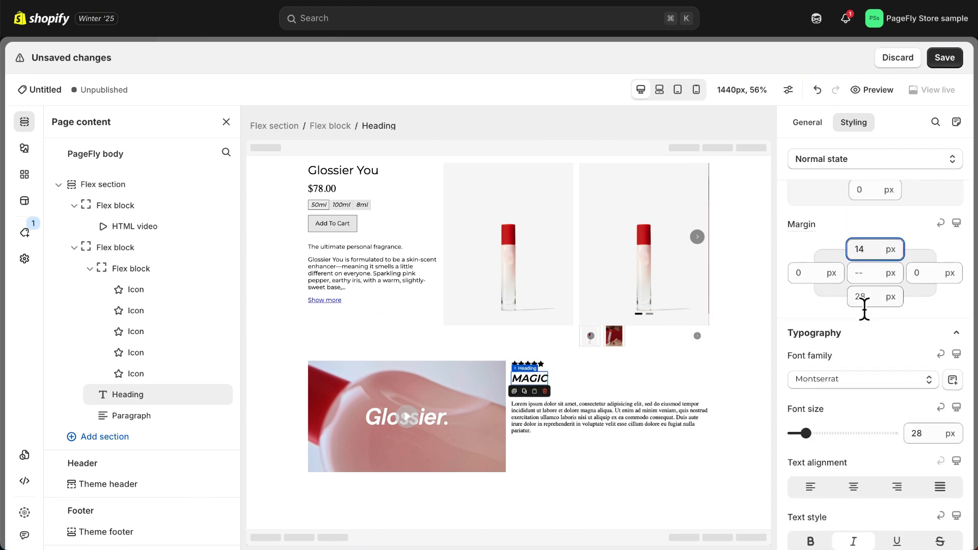
Step: Put the customer perfume review quote in the paragraph and set it in 16 px Montserrat
left_click(131, 416)
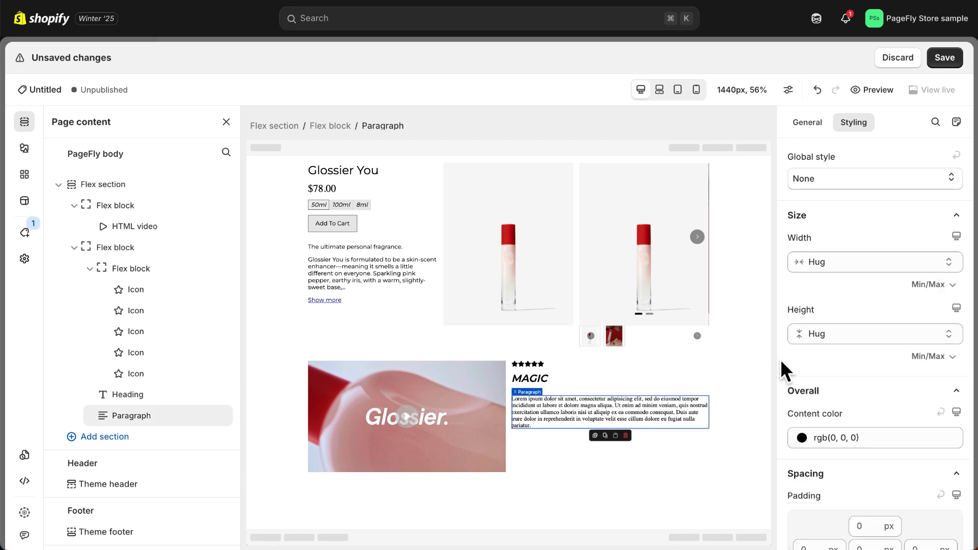
left_click(807, 123)
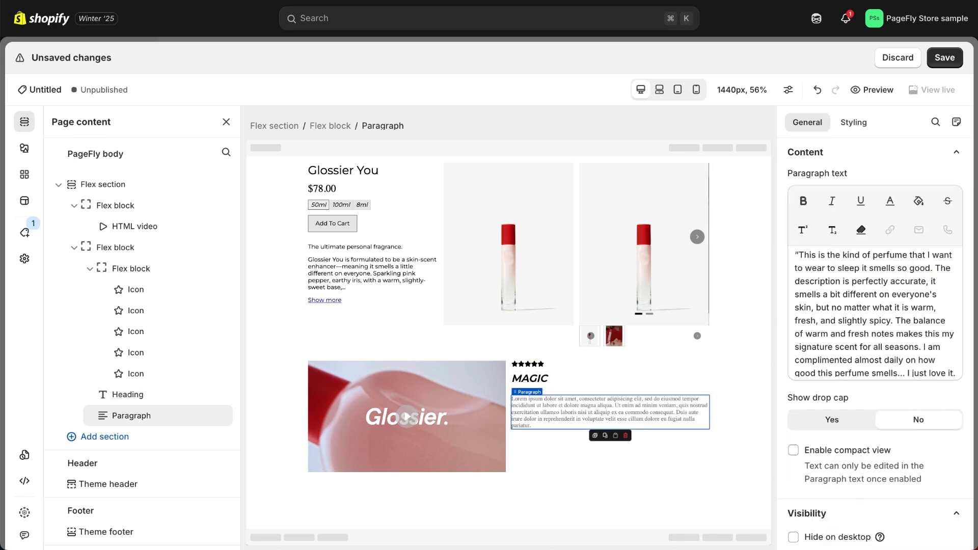
left_click(853, 122)
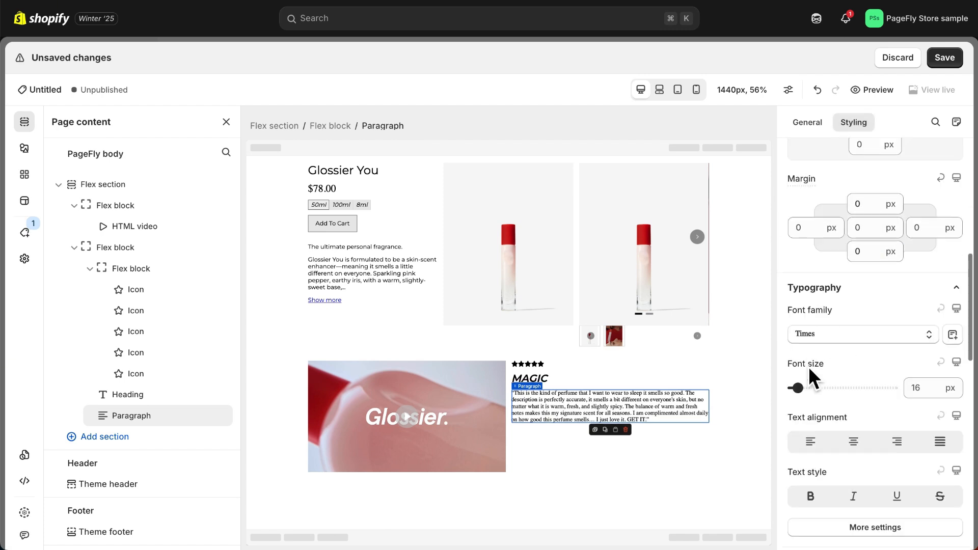
left_click(862, 335)
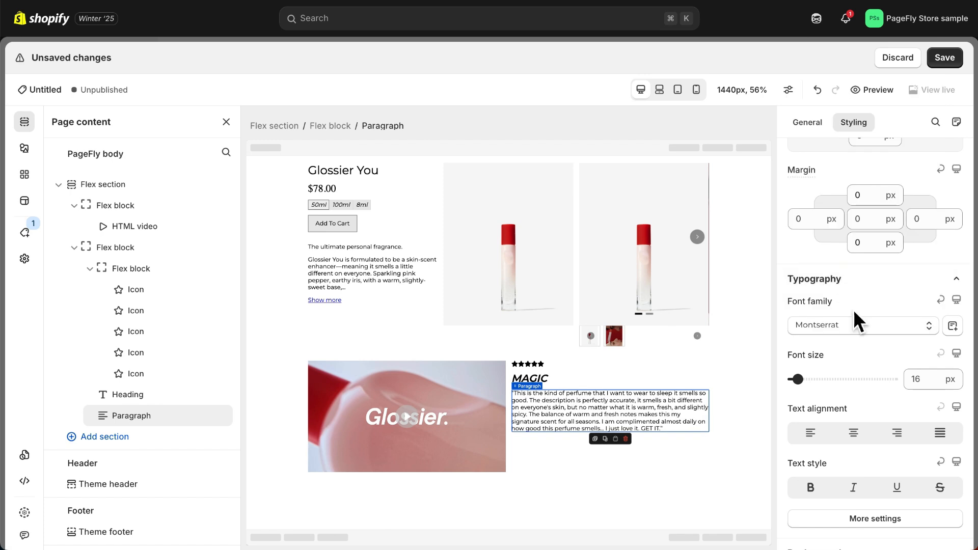
mouse_move(860, 383)
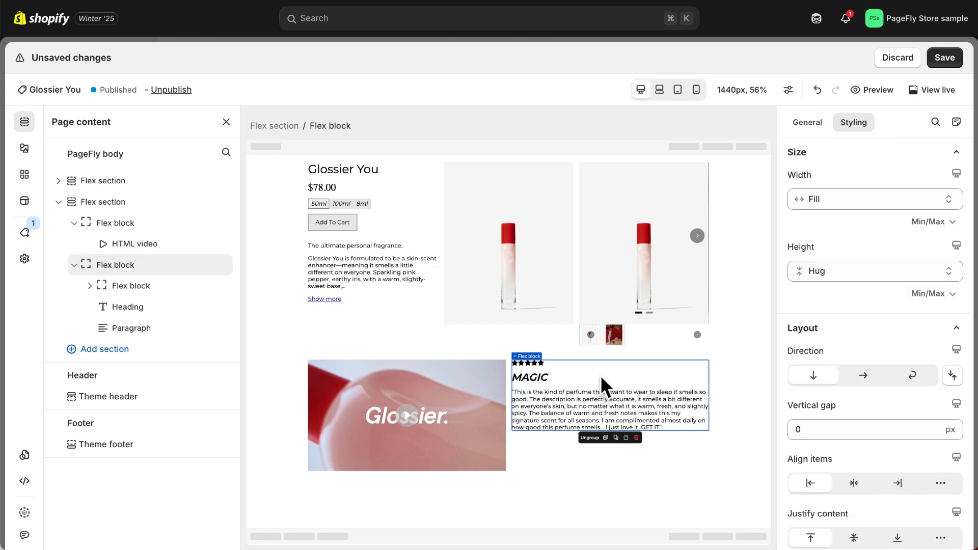
Step: Change the review text column's width from Fill to a custom 250 px
left_click(863, 200)
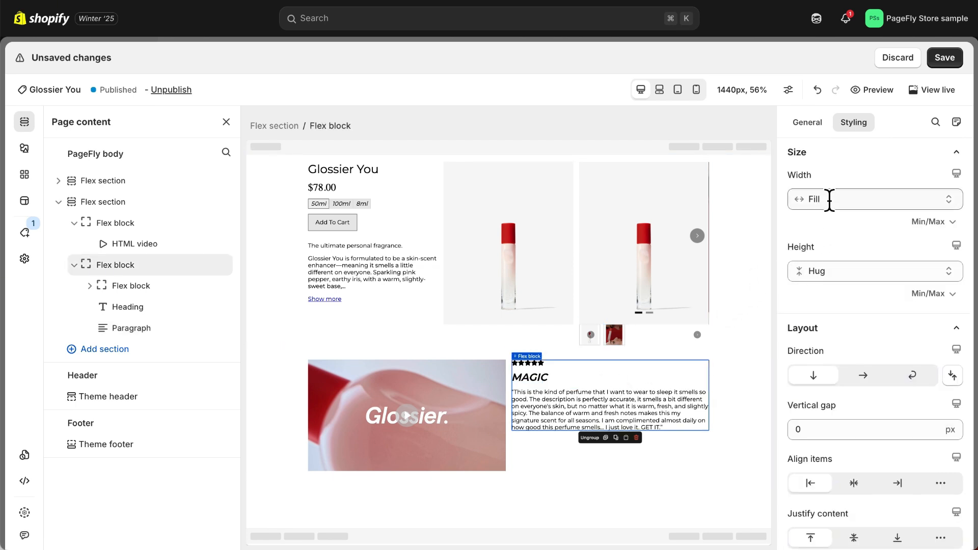
left_click(875, 199)
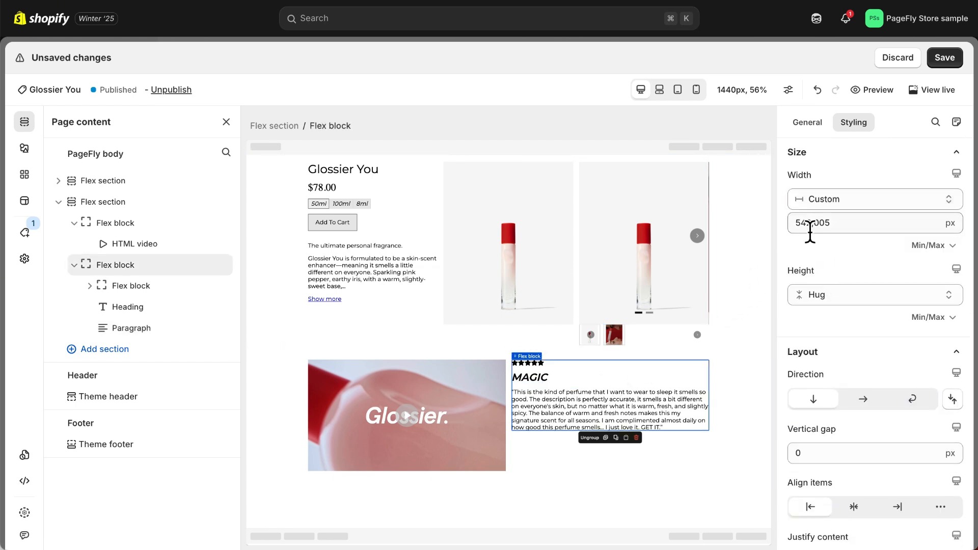
type("250")
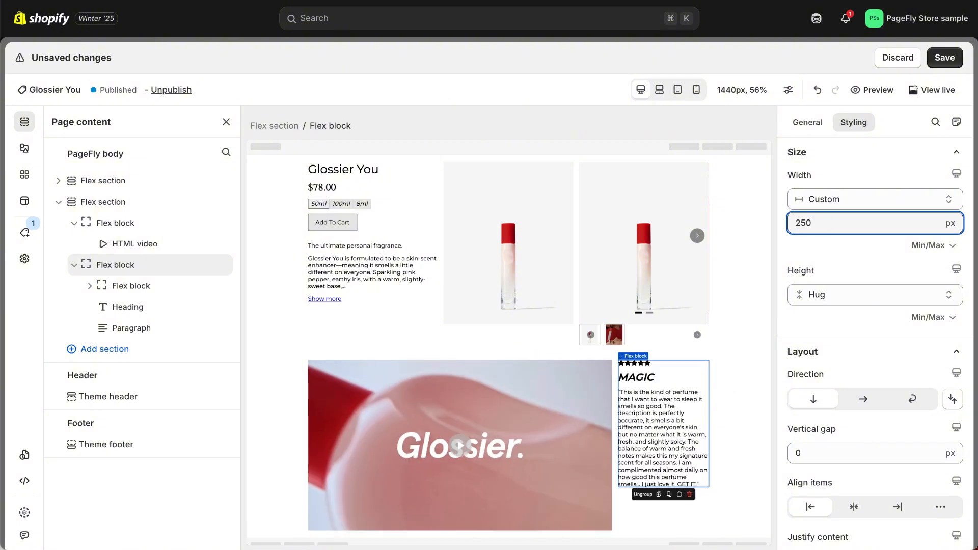
left_click(931, 89)
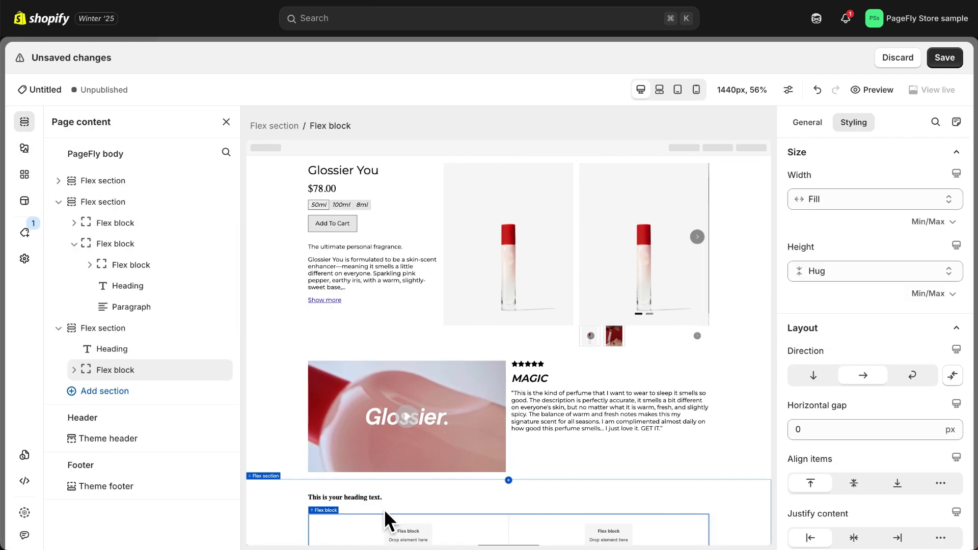
Step: Select the Key ingredients heading in the new section and enter a value of 20
left_click(24, 148)
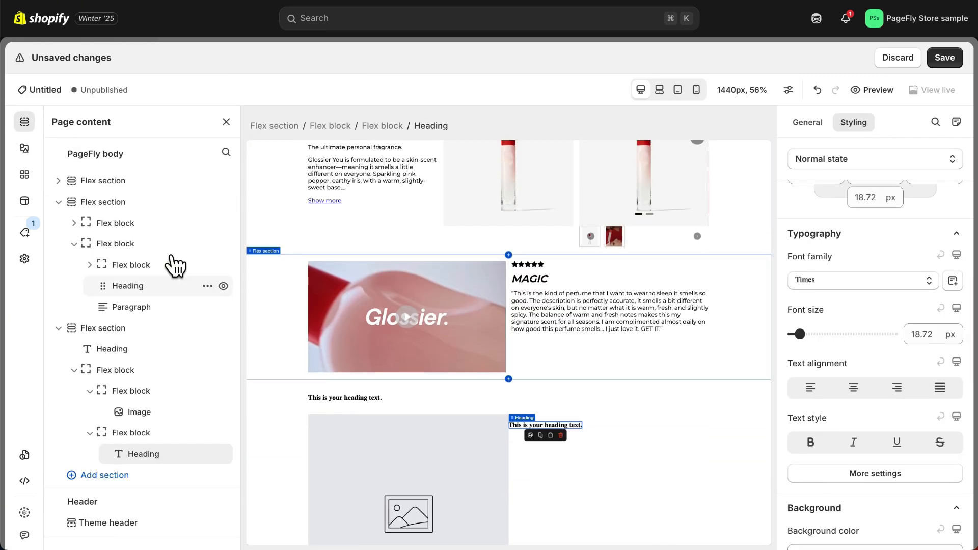
left_click(24, 149)
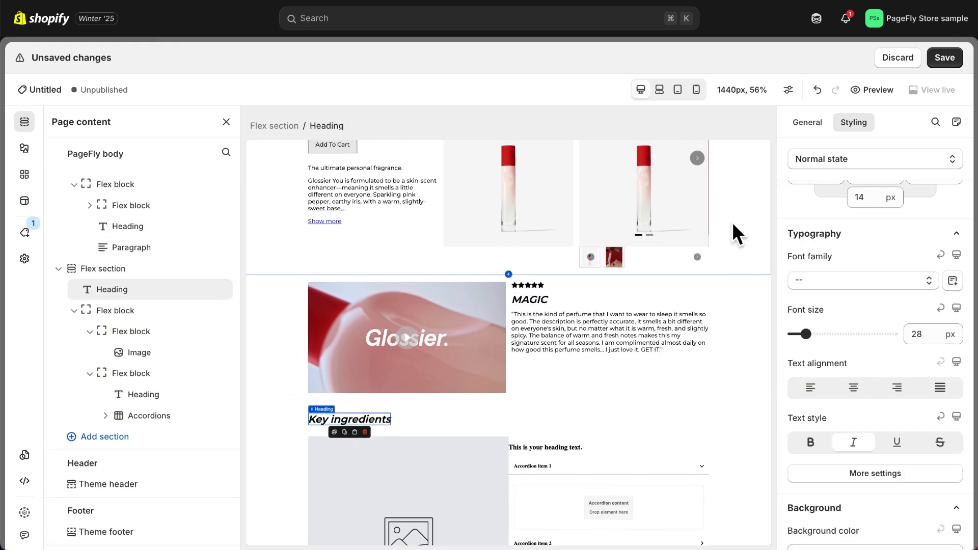
type("20")
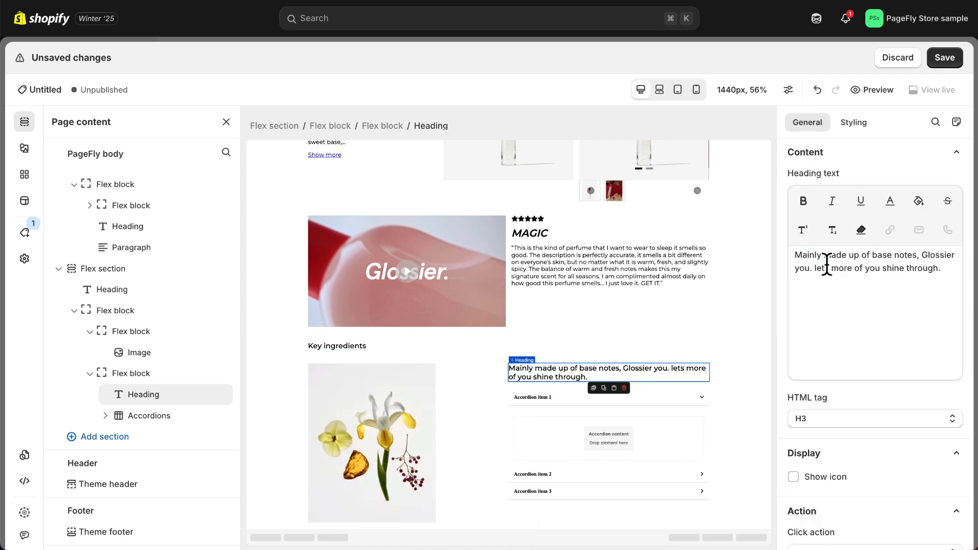
Step: Enlarge the ingredients heading and edit the first accordion header text
left_click(853, 123)
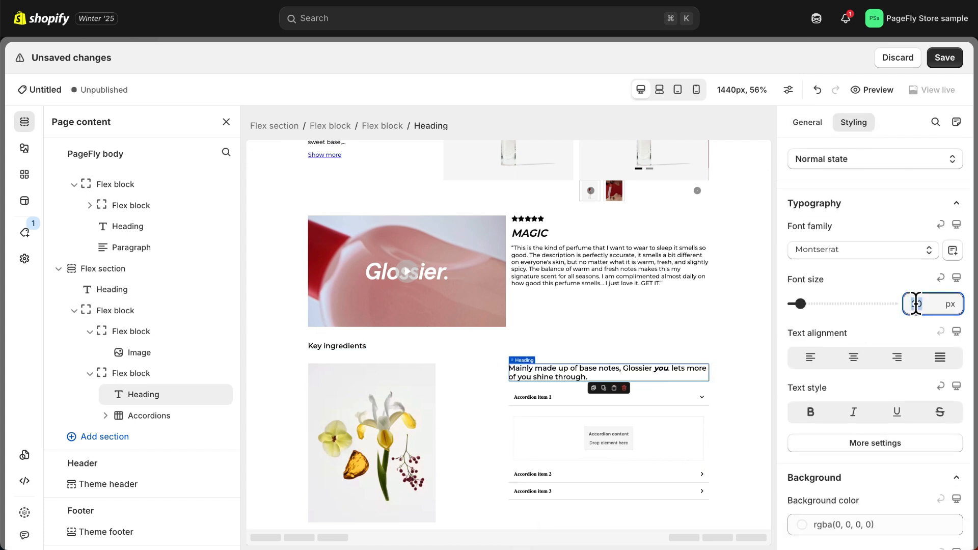
left_click(552, 425)
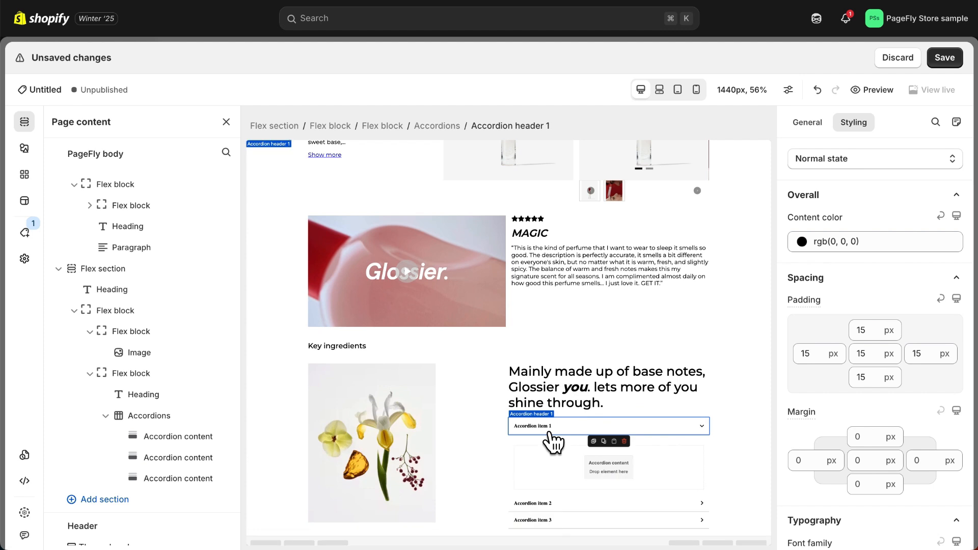
left_click(807, 122)
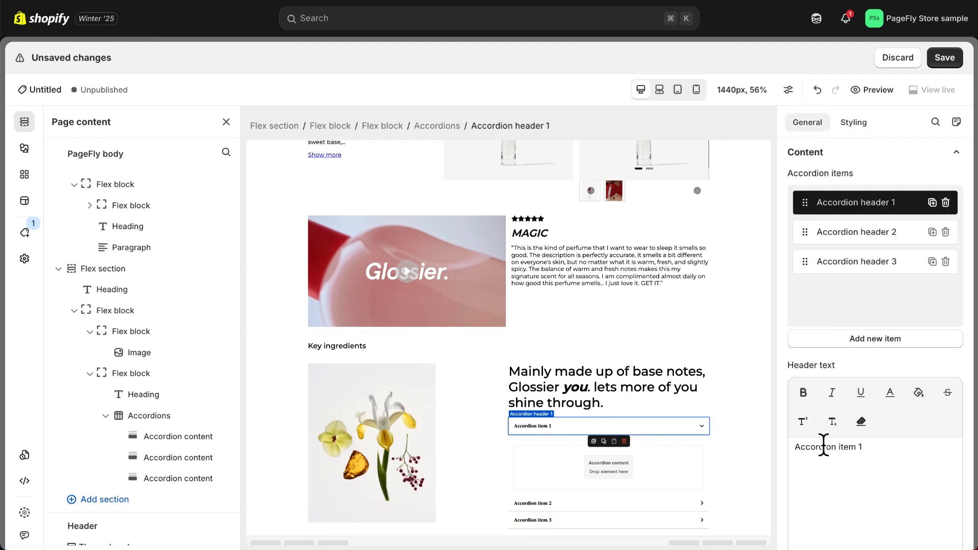
left_click(853, 122)
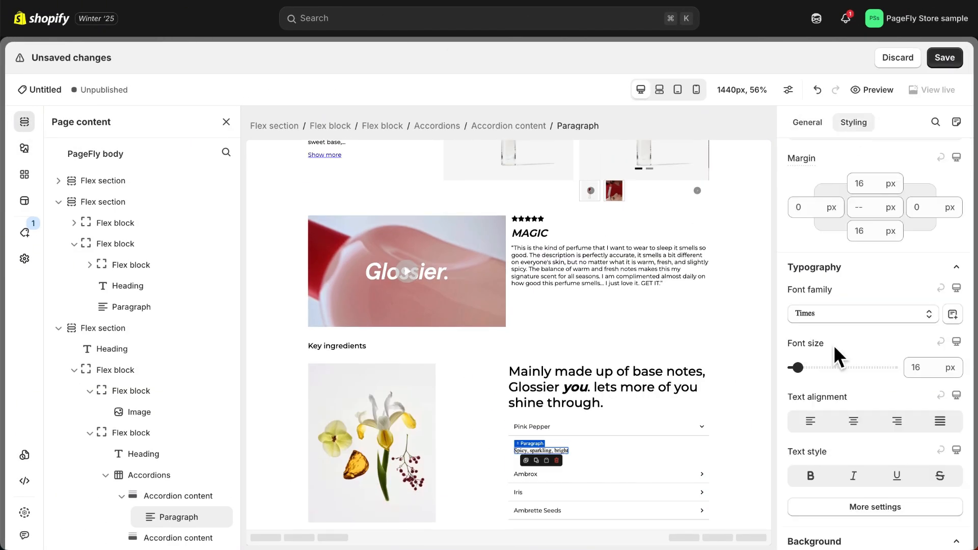
Step: Switch the accordion font to Montserrat and set the Full ingredients list heading's click action
left_click(864, 314)
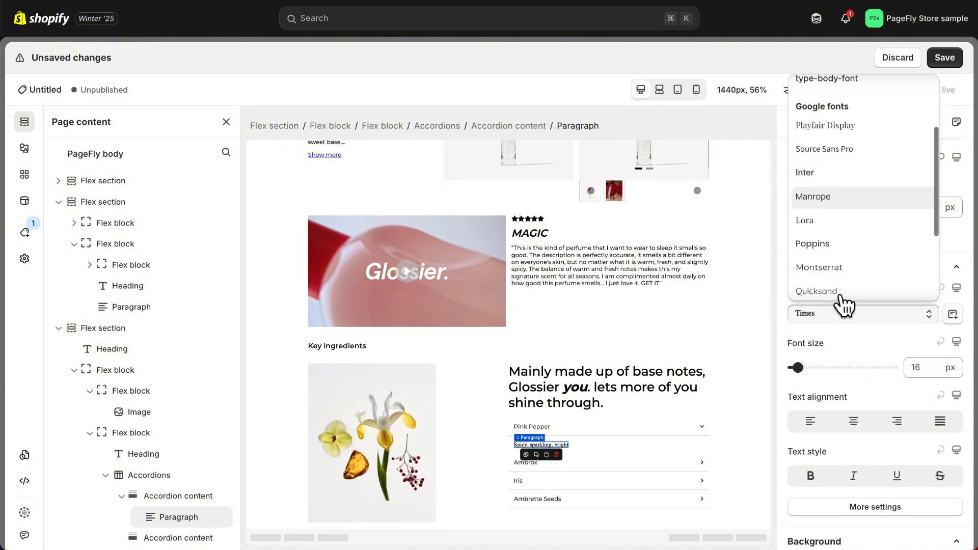
left_click(24, 148)
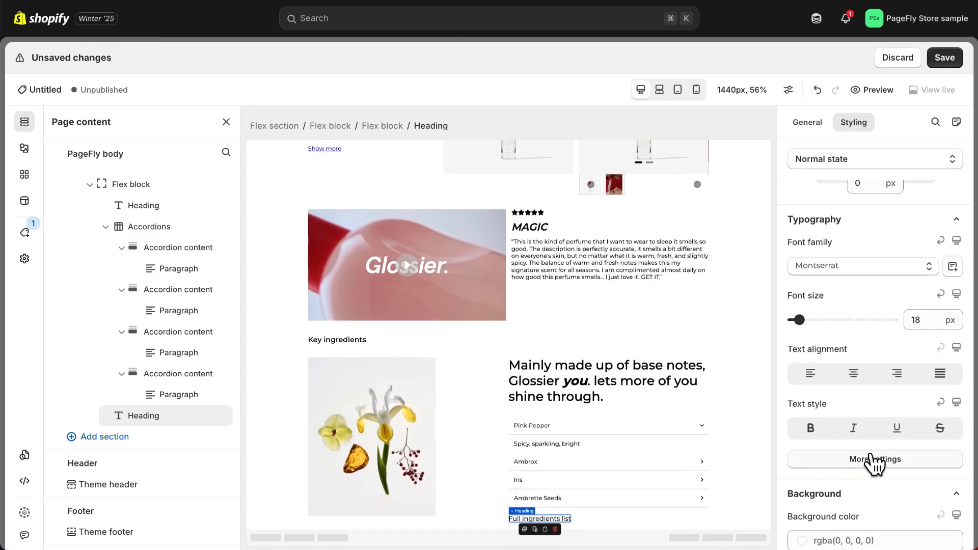
left_click(807, 123)
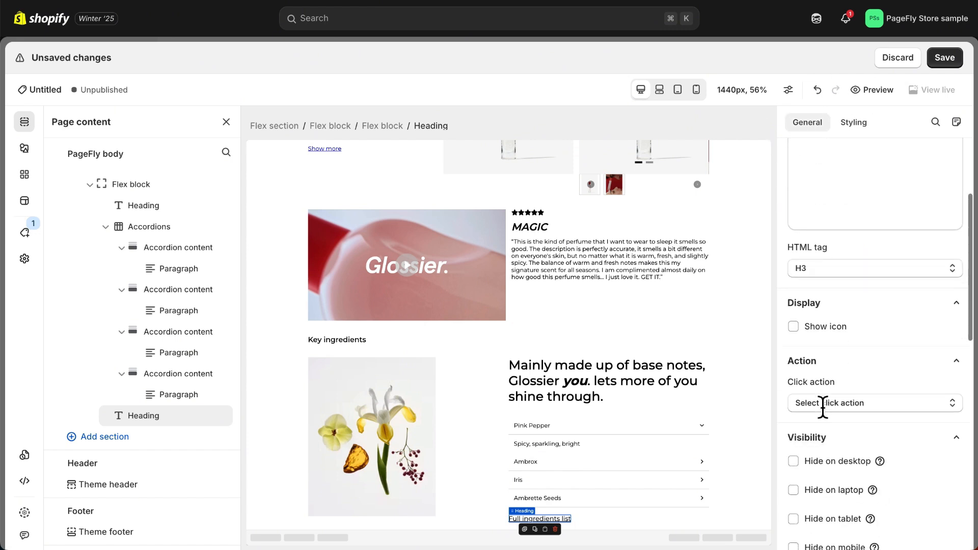
left_click(874, 402)
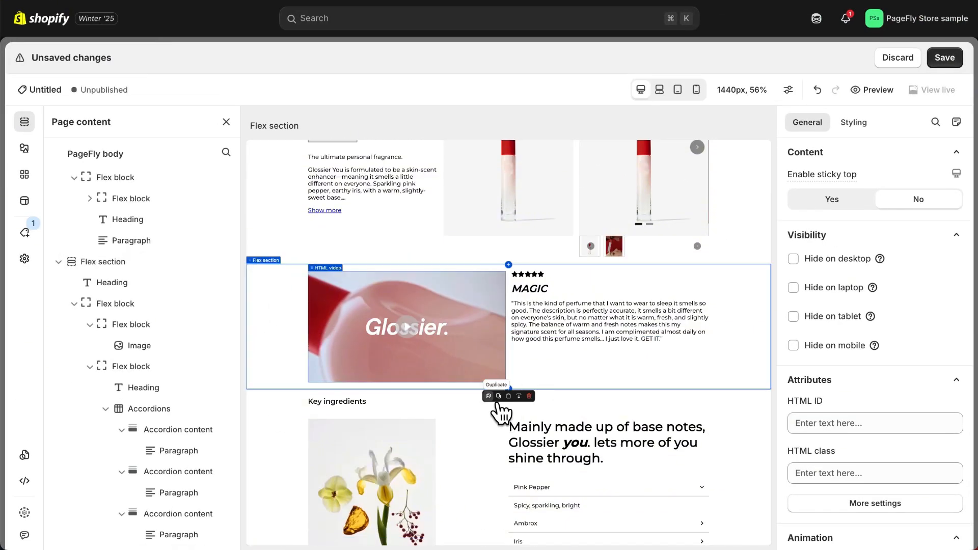
Step: Duplicate the video review section and replace its media with the bottle image
left_click(498, 396)
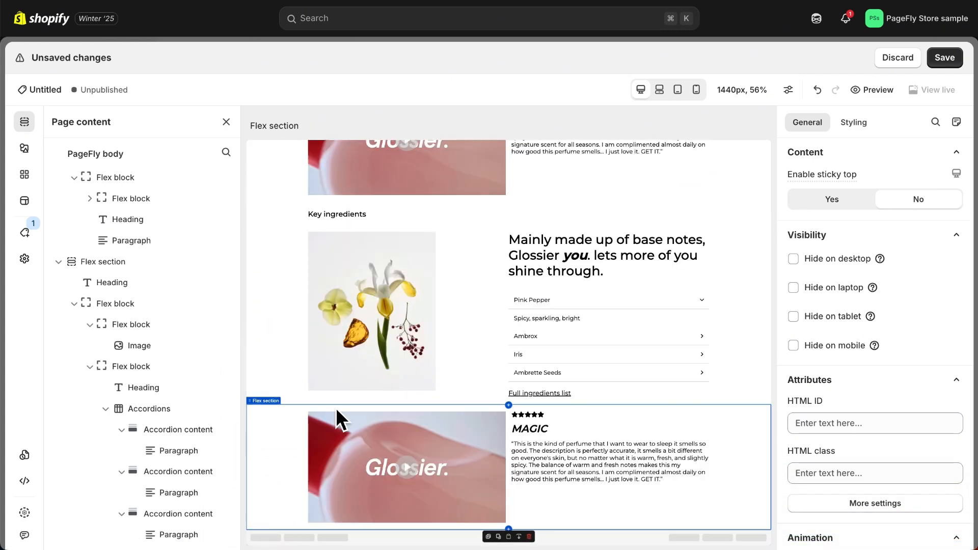
left_click(853, 122)
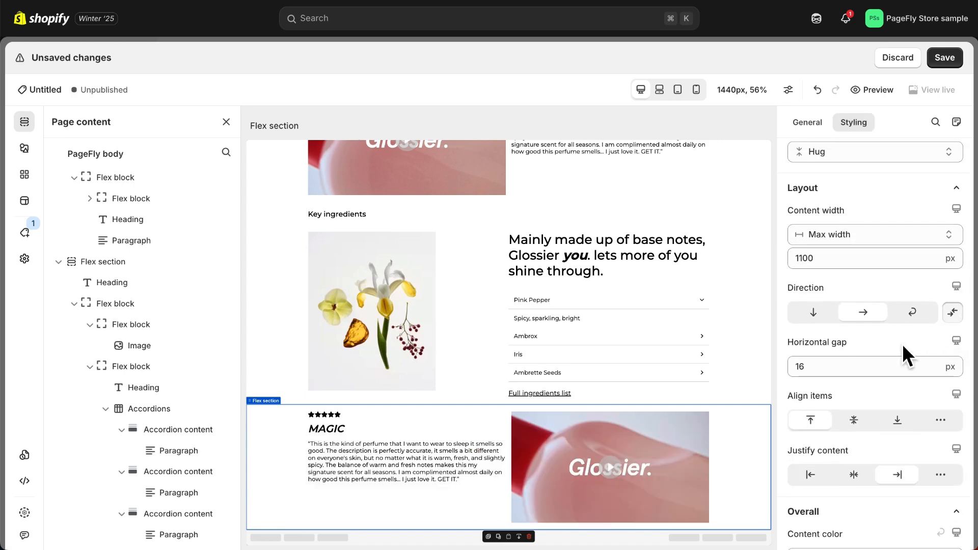
left_click(24, 148)
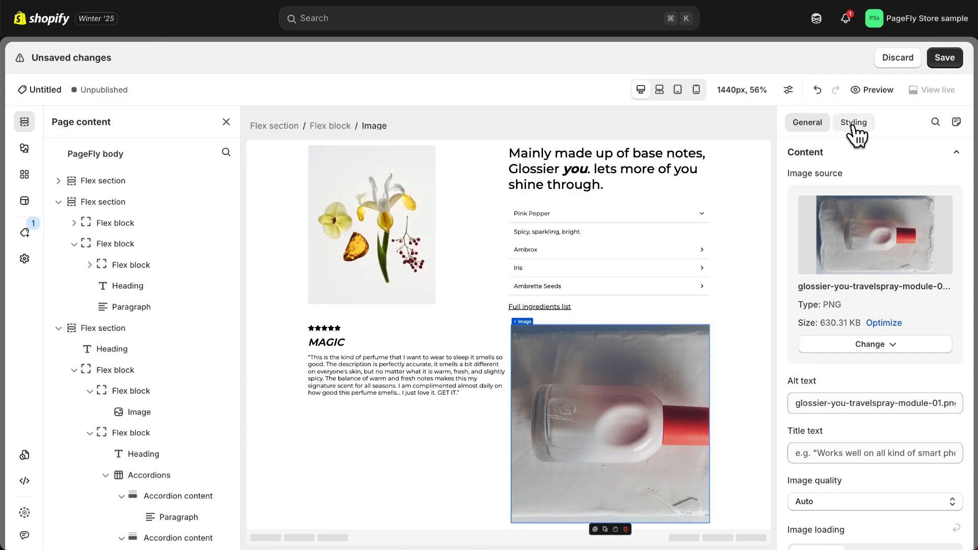
left_click(853, 122)
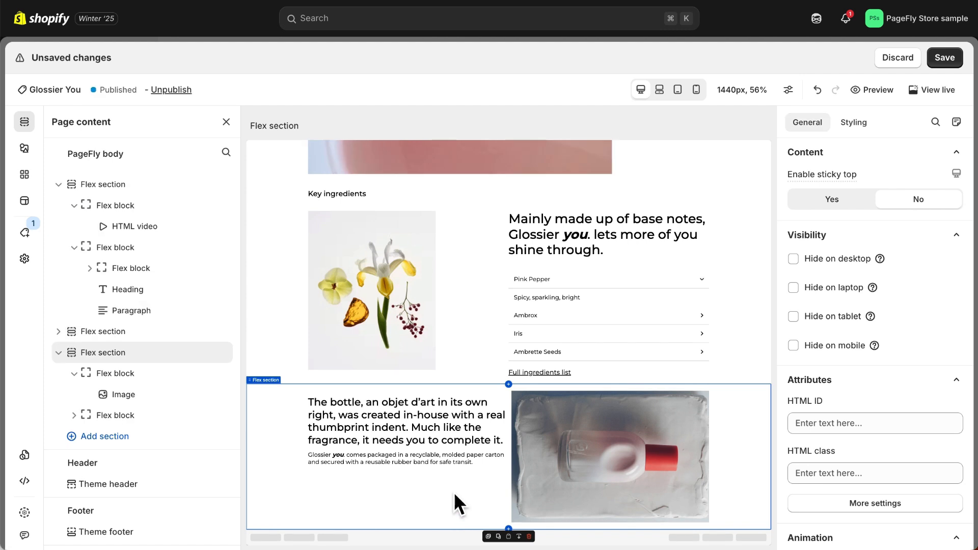
Step: Give the bottle description text block a custom width of 35
left_click(400, 427)
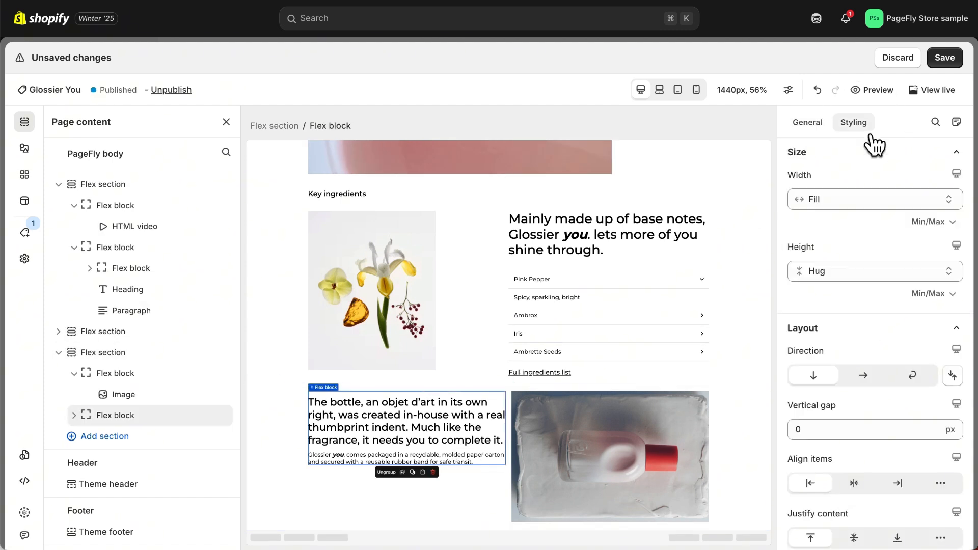
left_click(874, 200)
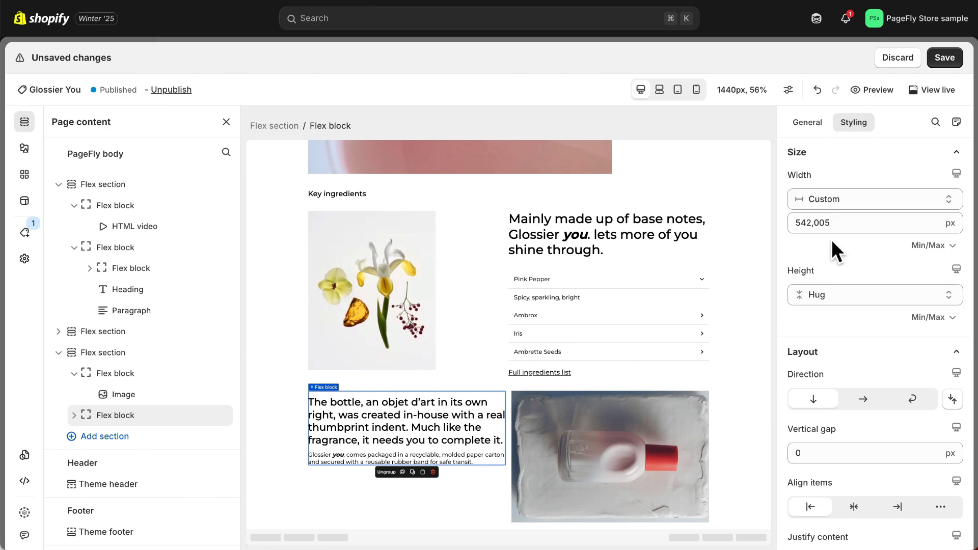
type("35")
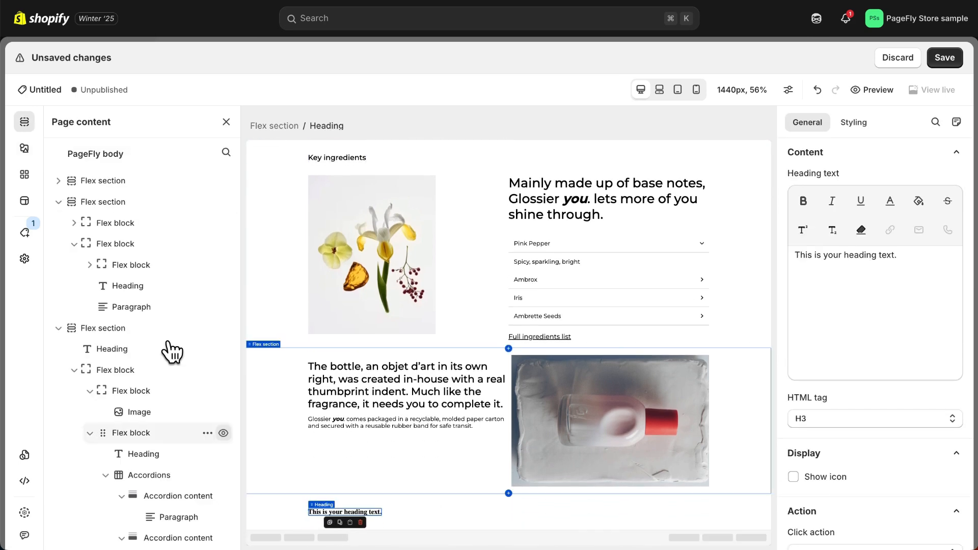
Step: Retitle the new heading YOU MAY ALSO LIKE and adjust its font size
left_click(25, 148)
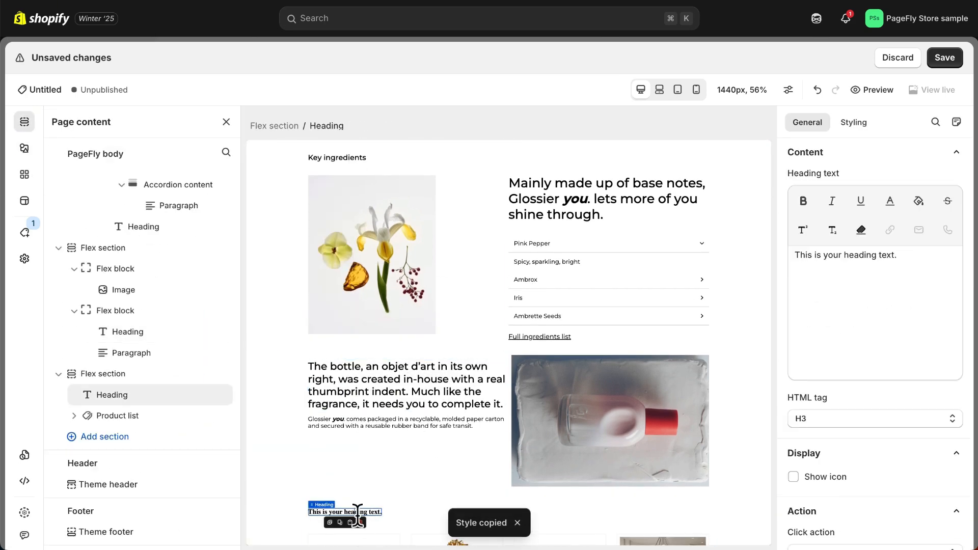
type("YOU MAY ALSO LIKE")
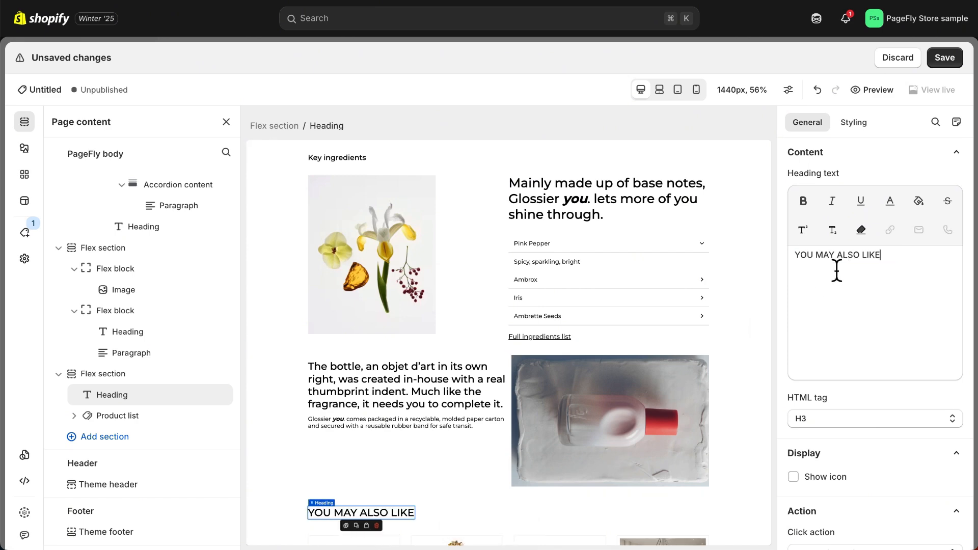
left_click(853, 122)
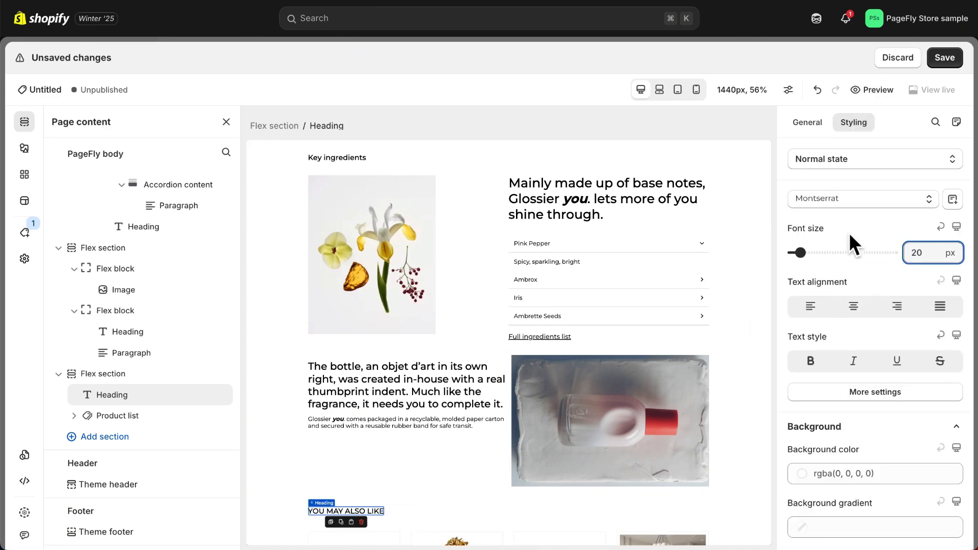
left_click(117, 416)
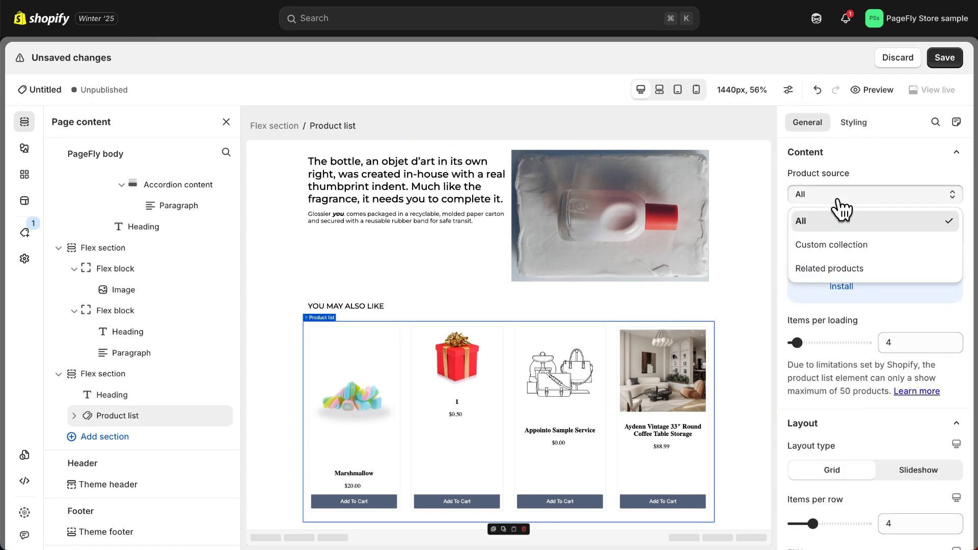
Step: Fill the product list from the Bearie Backpack custom collection
left_click(831, 244)
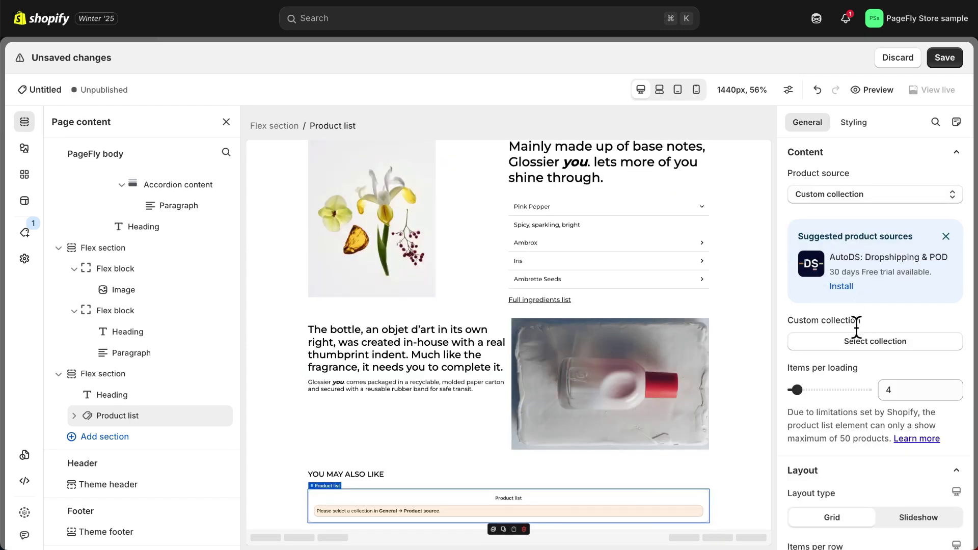
left_click(875, 341)
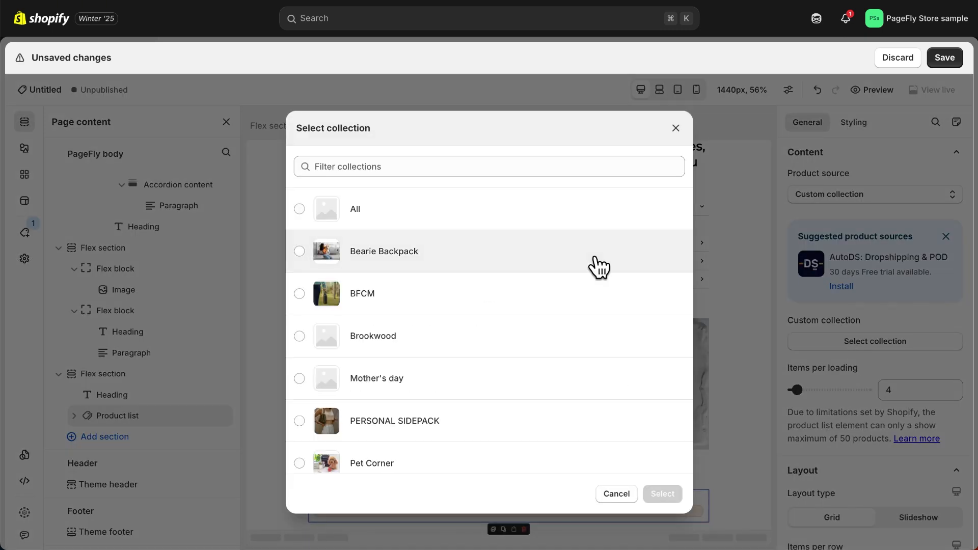
left_click(384, 251)
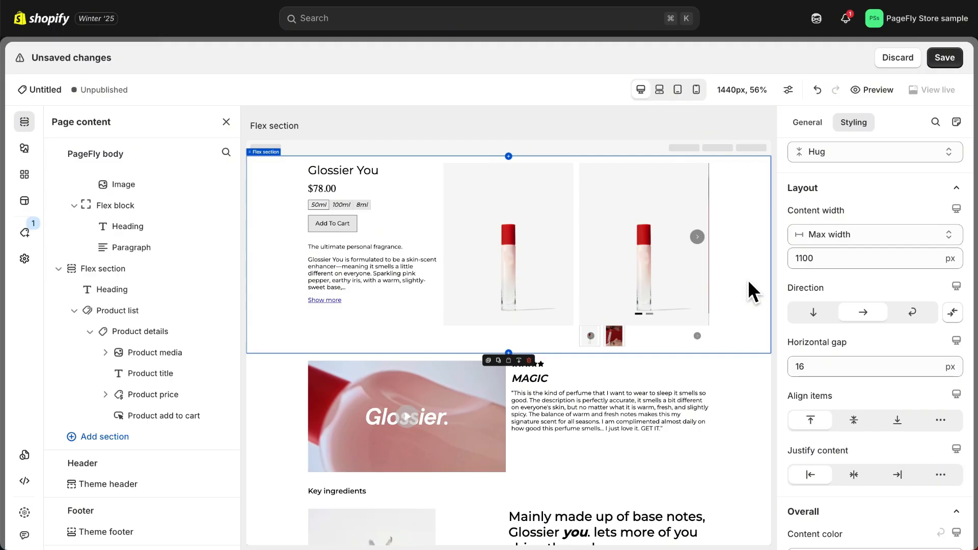
Step: In mobile view, stack the review section vertically with the review text above the video
left_click(696, 89)
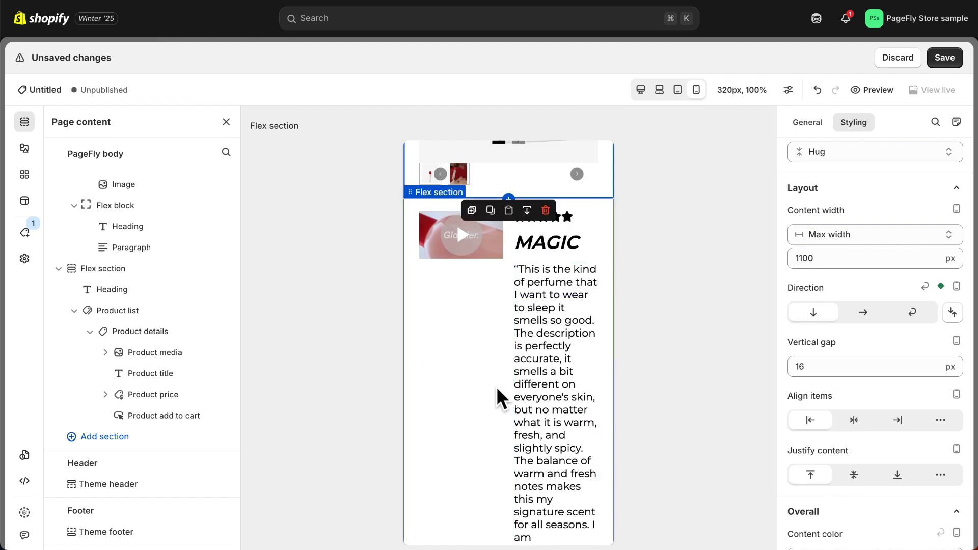
left_click(813, 312)
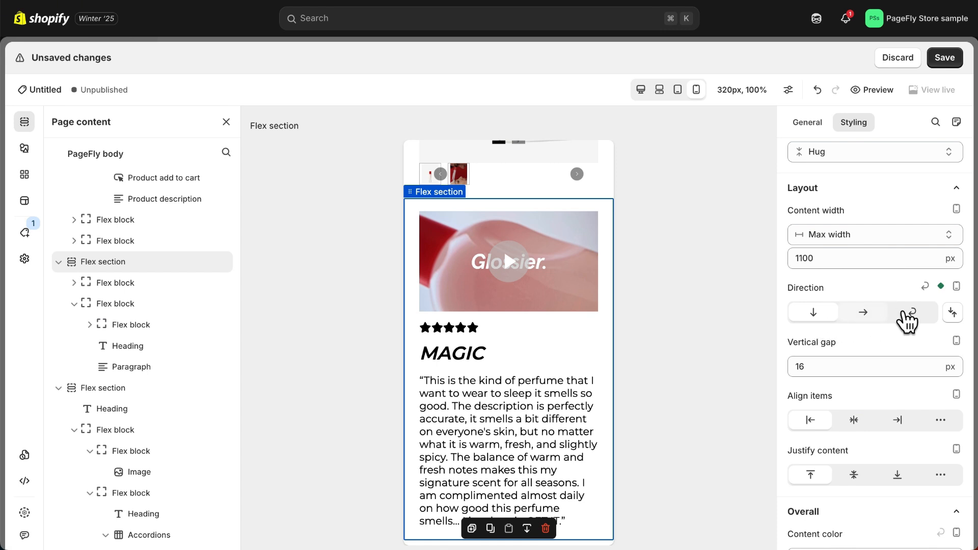
left_click(952, 312)
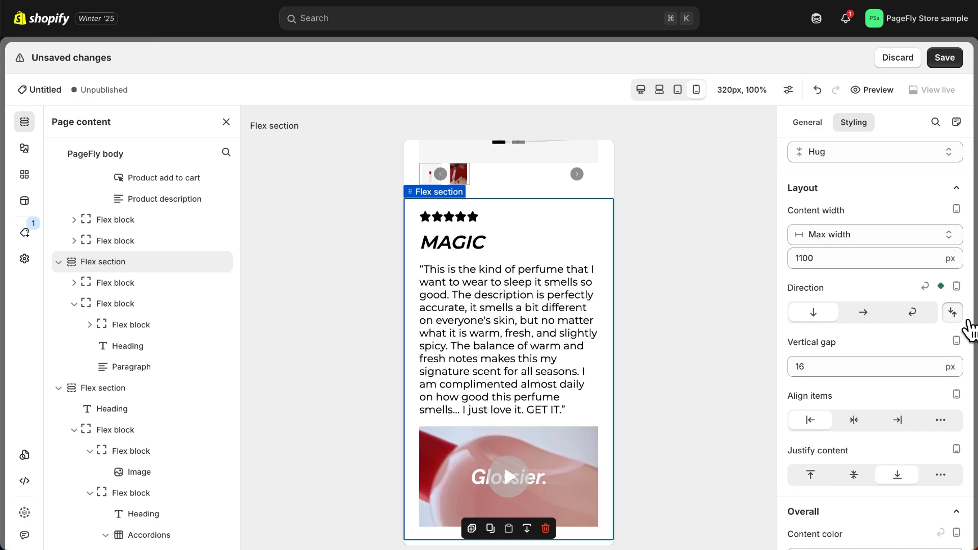
scroll("down", 3)
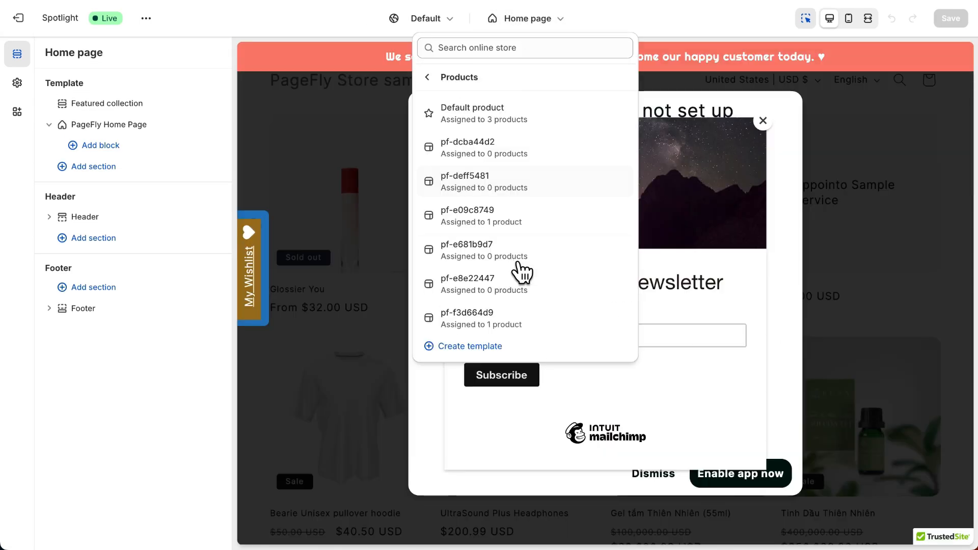
Step: Hide Product information and Related products on the Default product template, then save the PageFly page
left_click(472, 107)
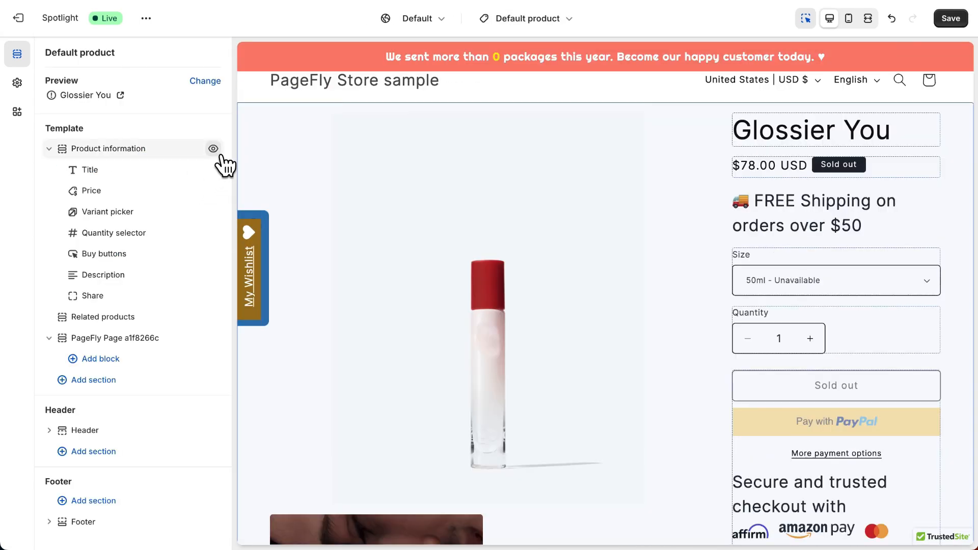
left_click(212, 148)
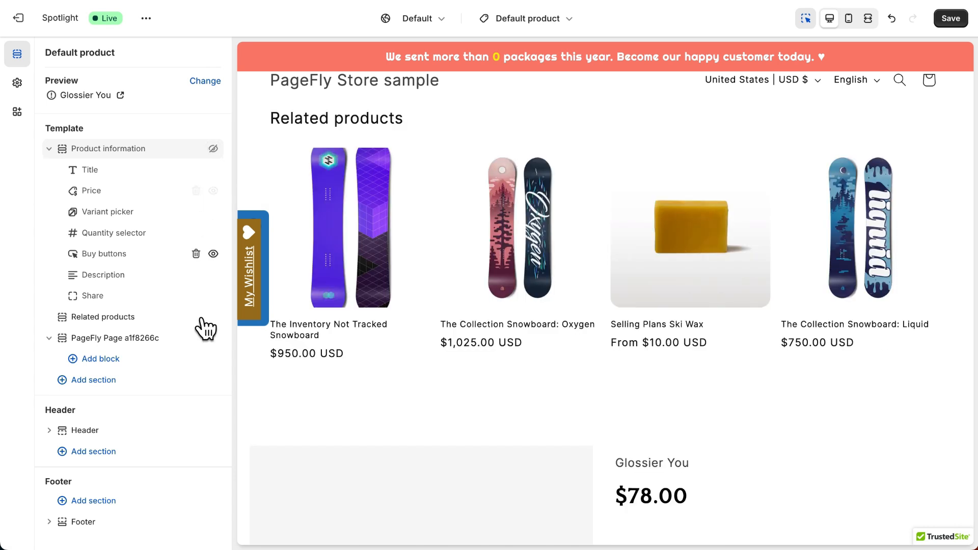
left_click(103, 317)
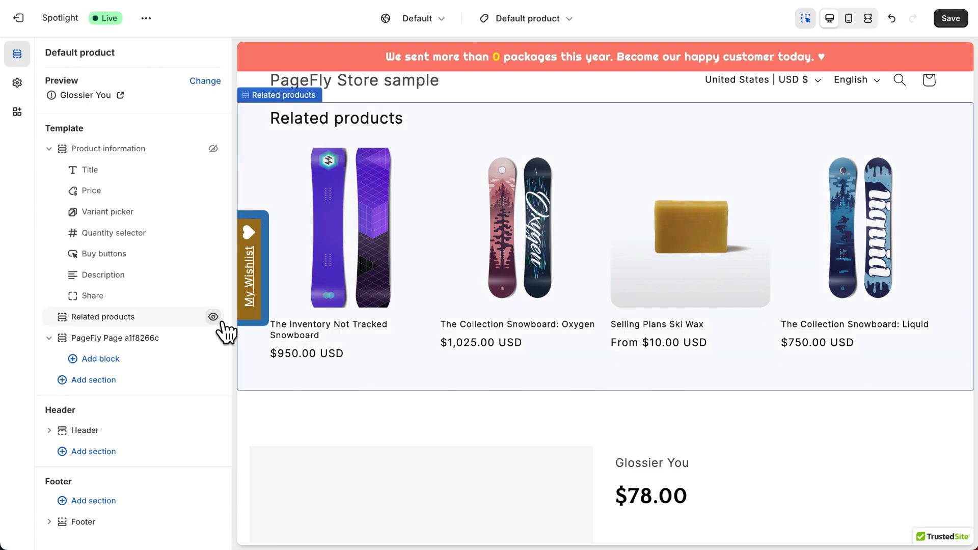
left_click(213, 316)
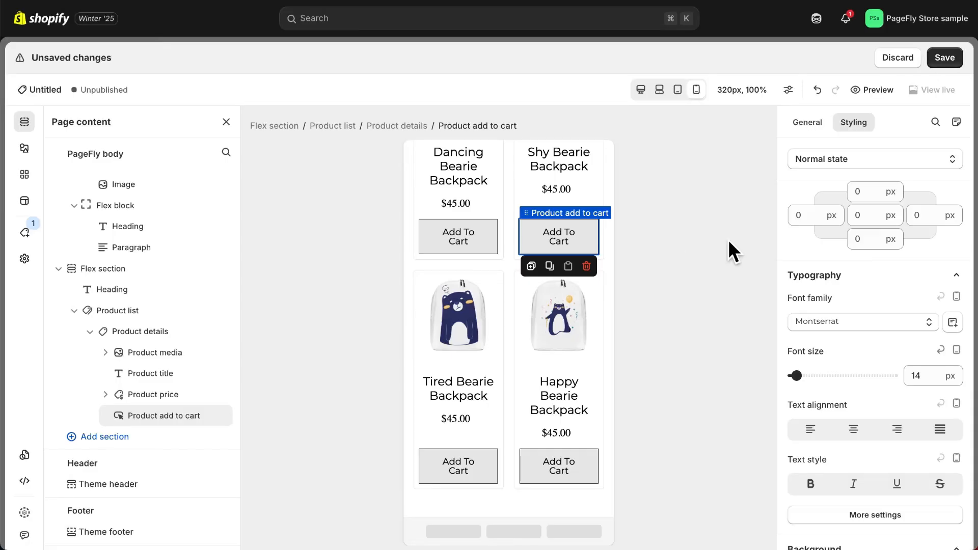
left_click(944, 57)
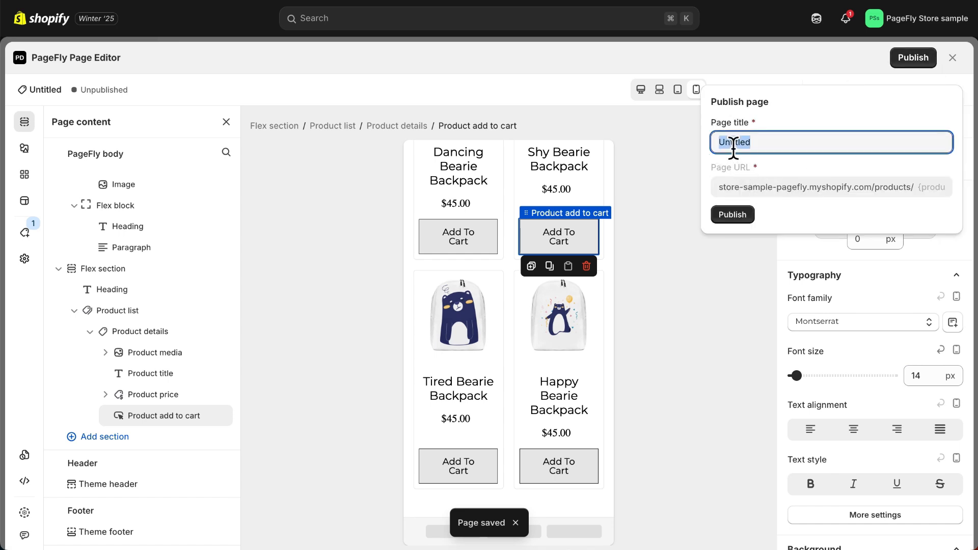